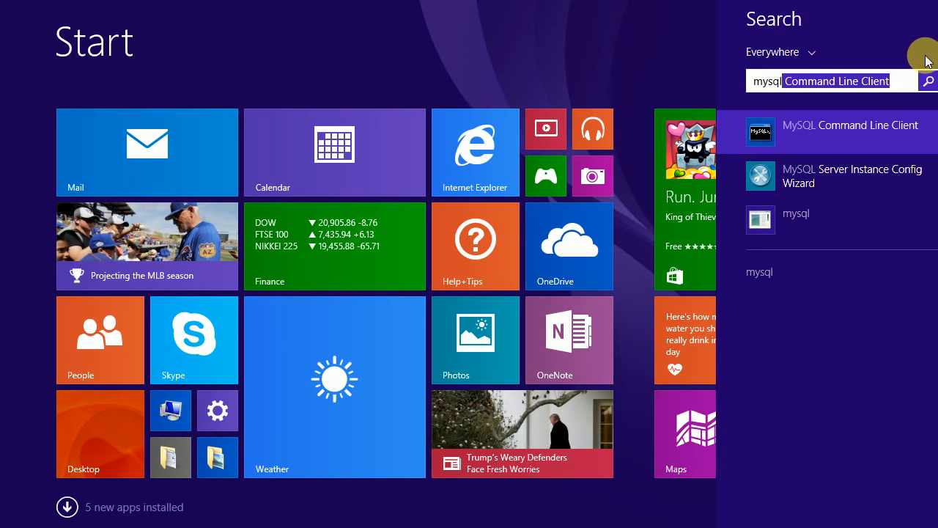
# - Launch MySQL Command Line Client from the Start screen search results
pyautogui.click(850, 125)
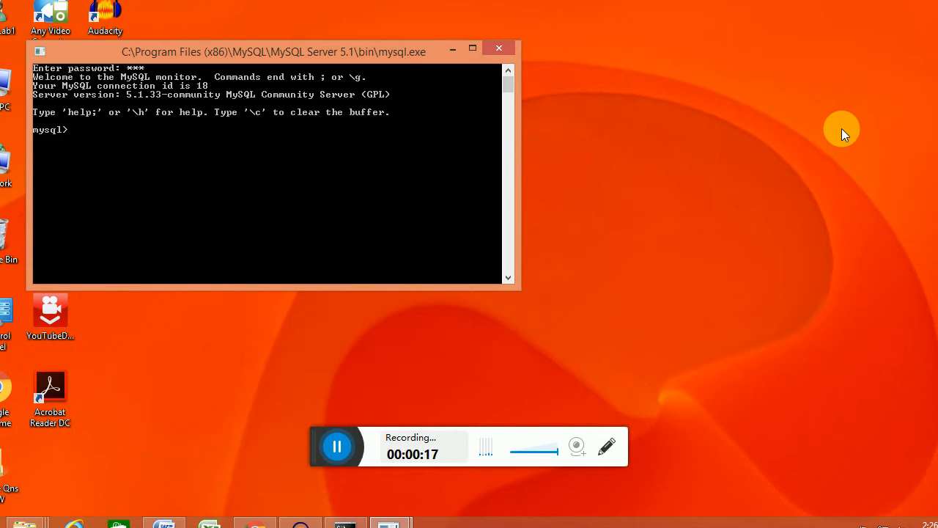
# - Run 'create database jtp;' and then 'use jtp;', fixing a typo along the way
pyautogui.write('c')
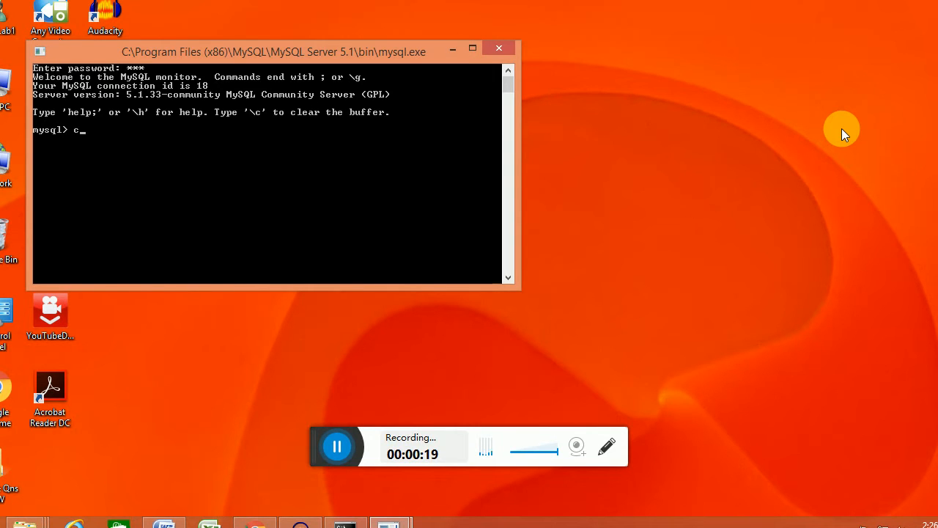
pyautogui.write('raete')
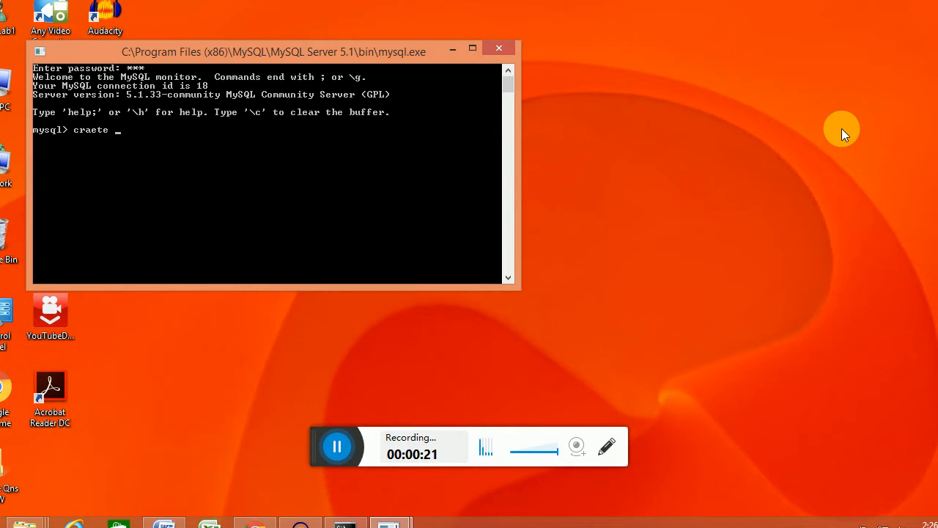
pyautogui.press('BackSpace')
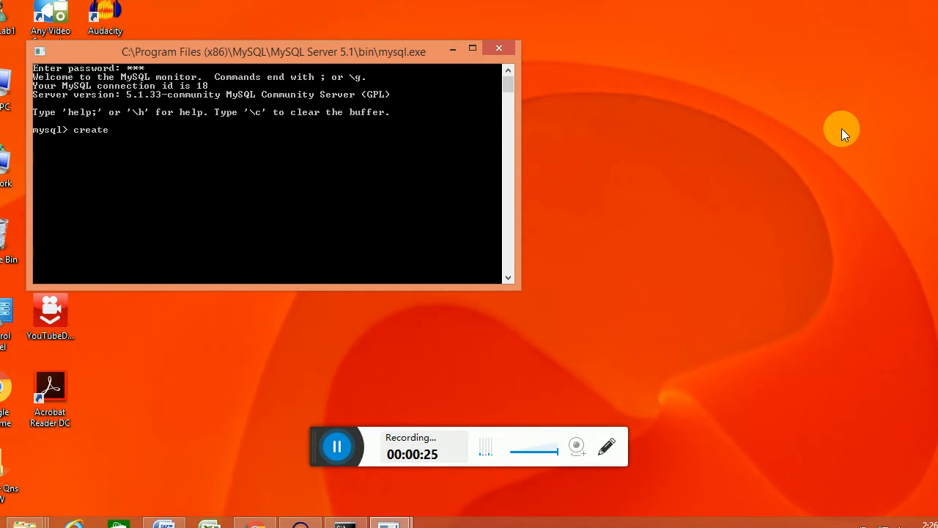
pyautogui.write('databas')
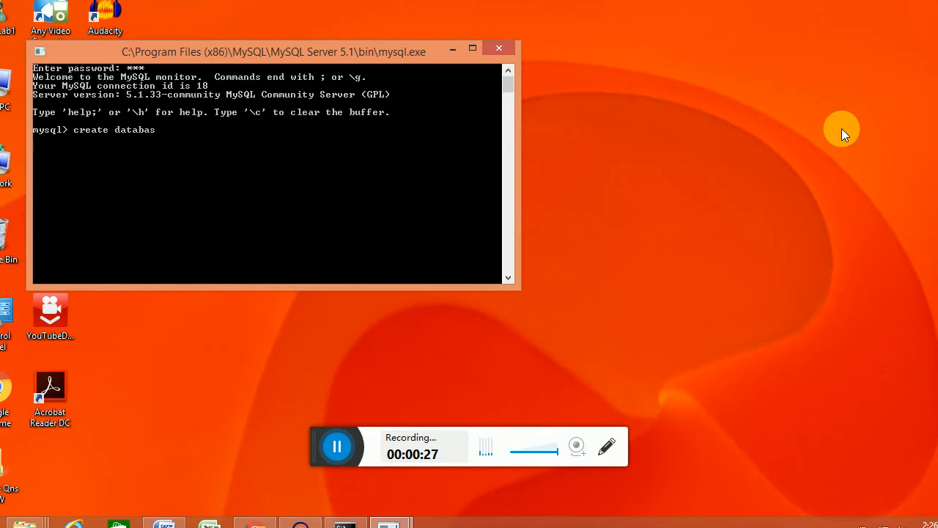
pyautogui.write('e jtp;')
pyautogui.write('us')
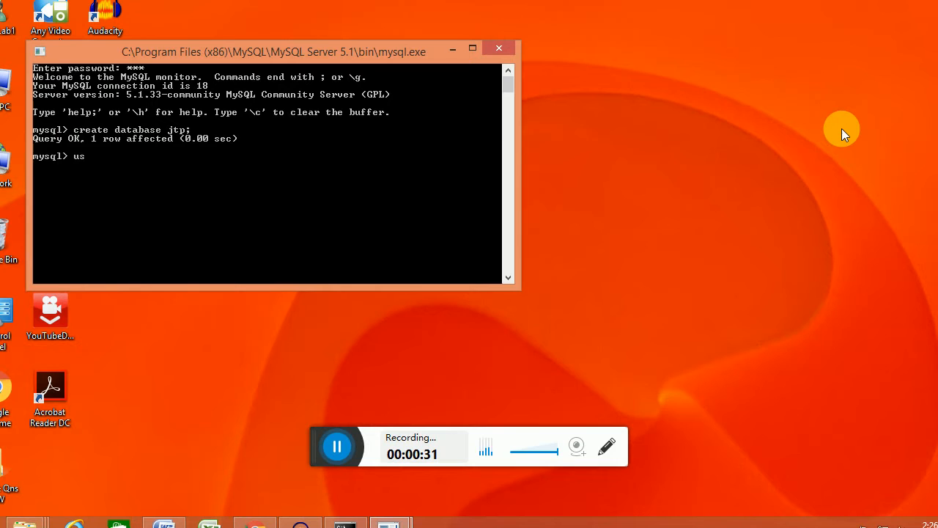
pyautogui.write('e jtp;')
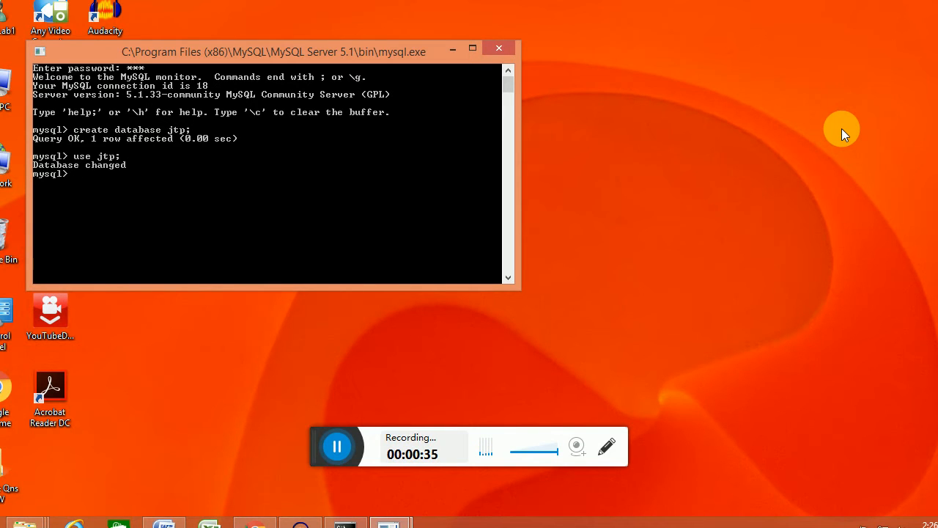
# - Create table dept with dno int primary key and dname varchar(15)
pyautogui.write('craete')
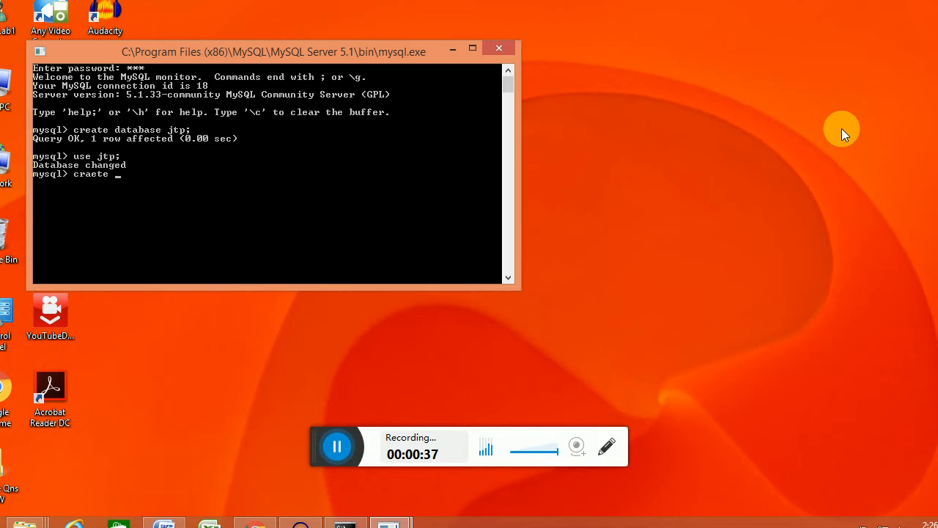
pyautogui.write('table')
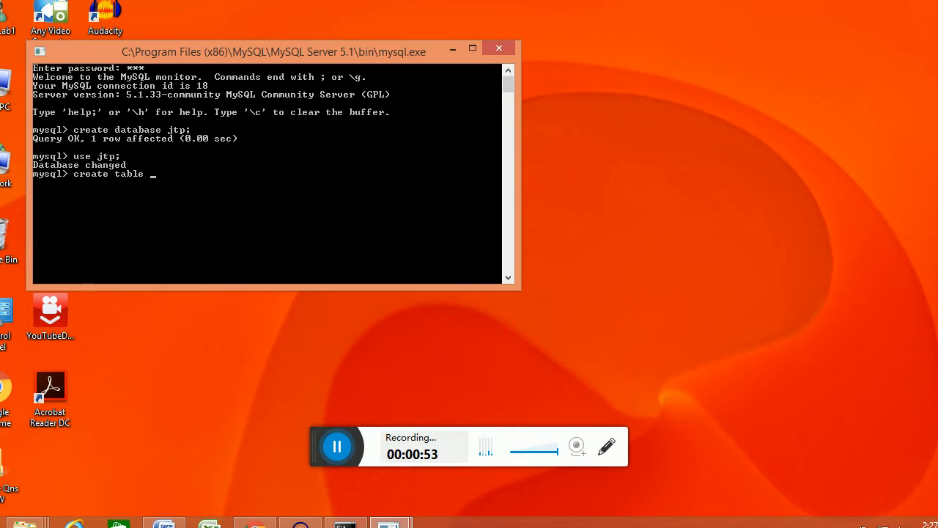
pyautogui.write('dept')
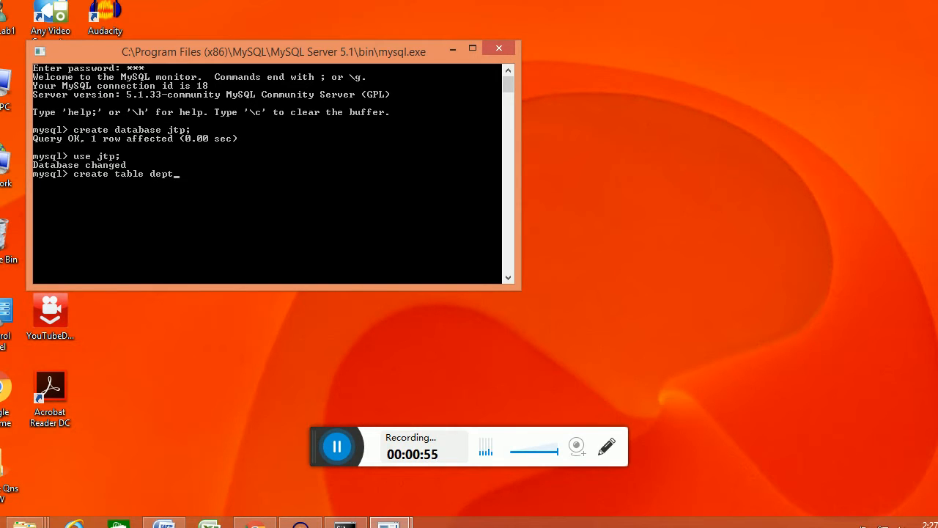
pyautogui.write('(')
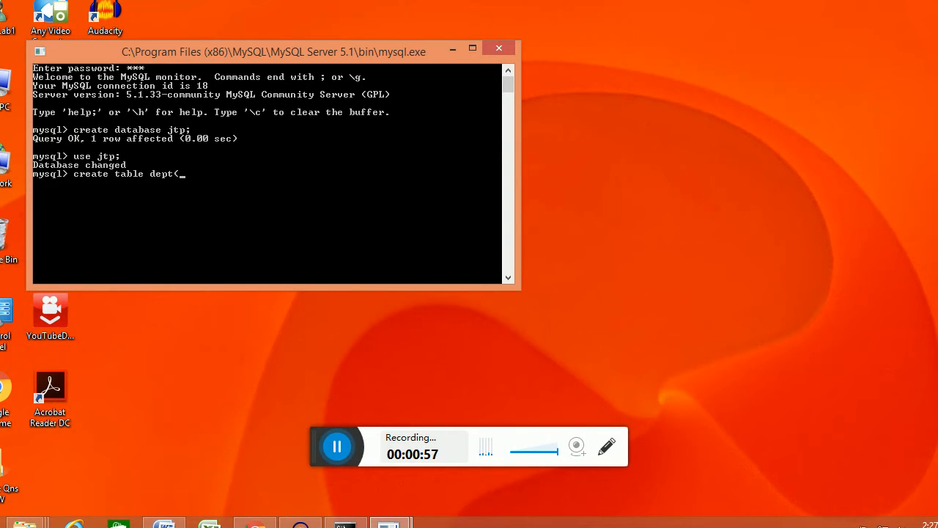
pyautogui.write('dno int prima')
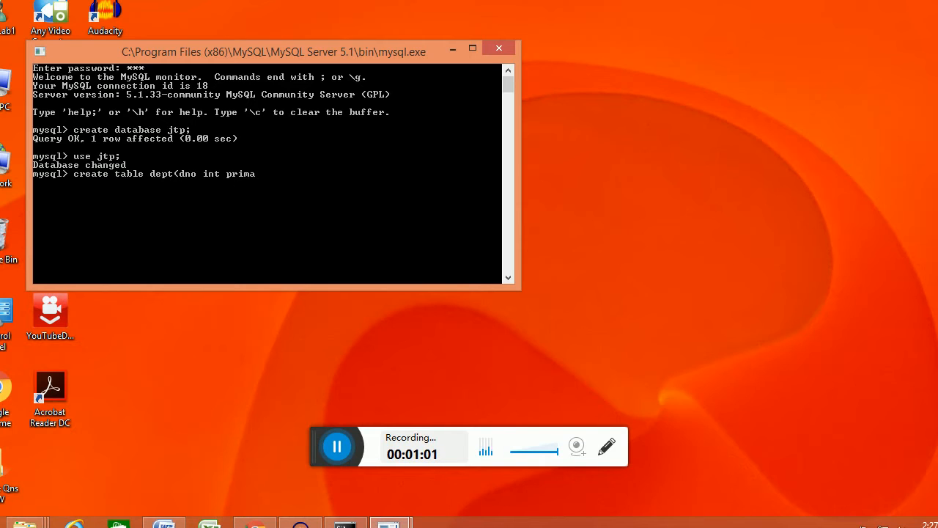
pyautogui.write('ry')
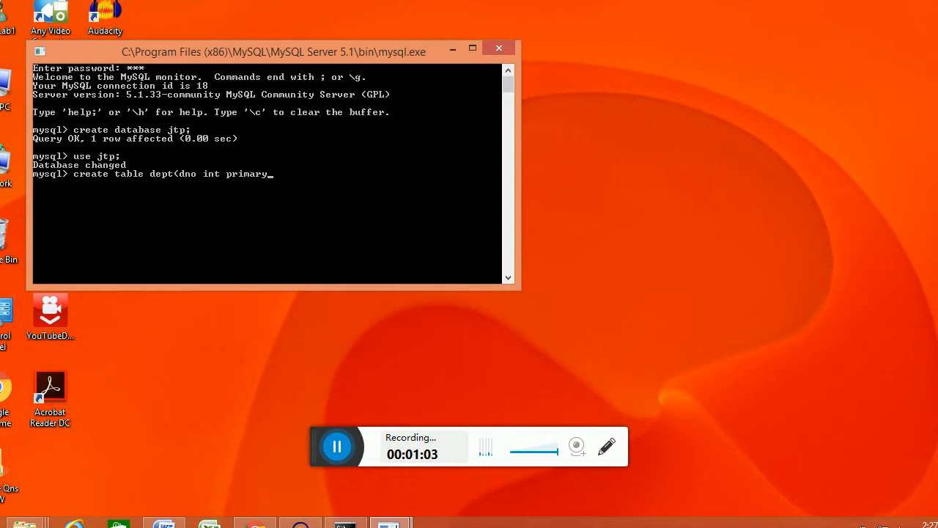
pyautogui.write('key,')
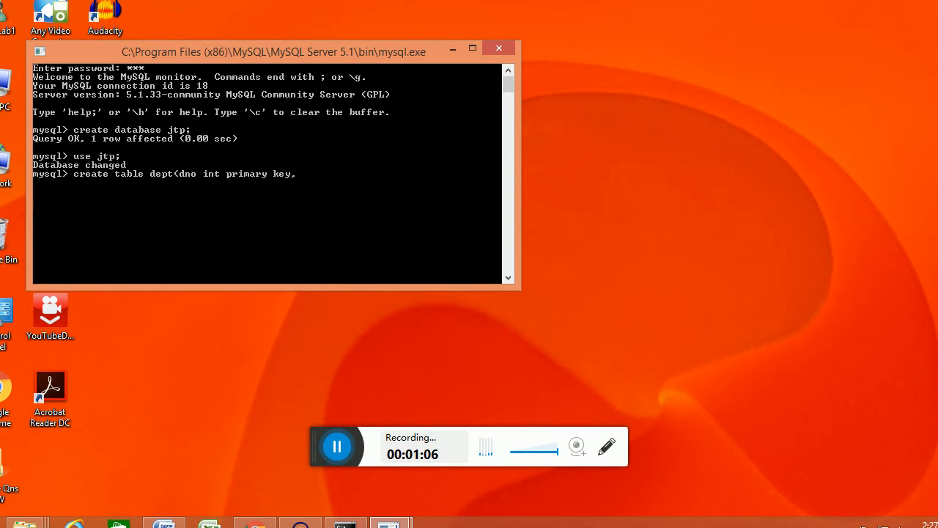
pyautogui.write(',dna')
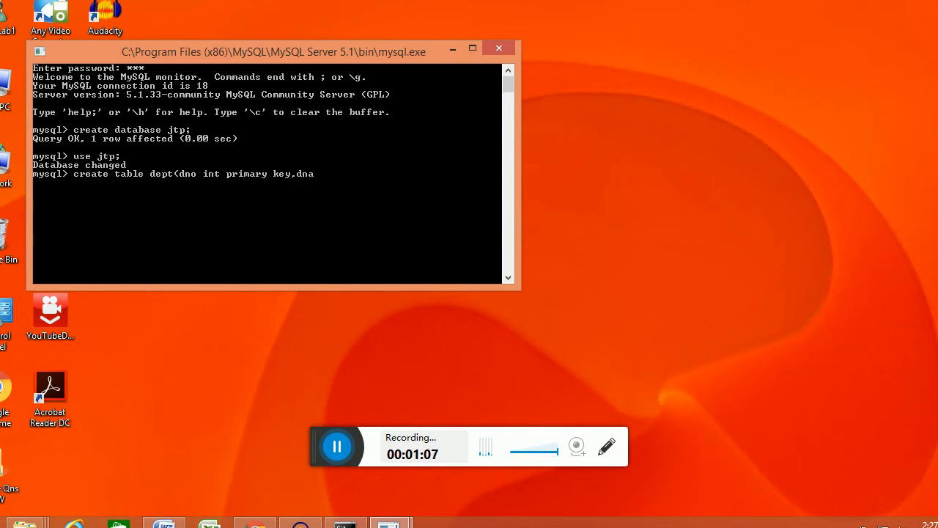
pyautogui.write('name varc')
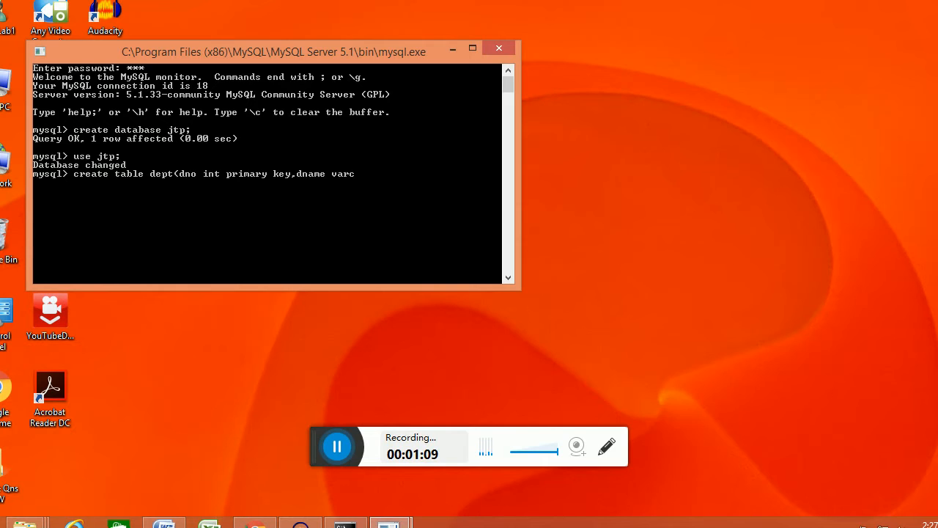
pyautogui.write('har(')
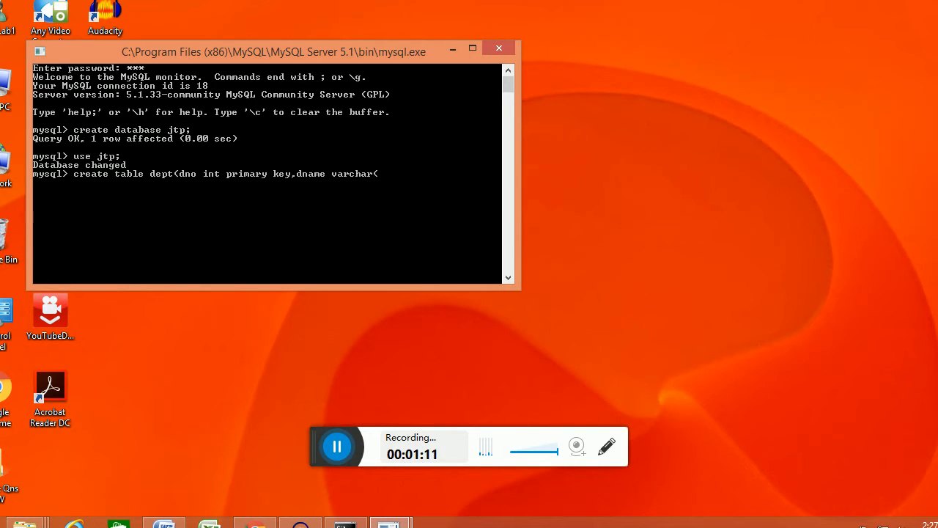
pyautogui.write('15)')
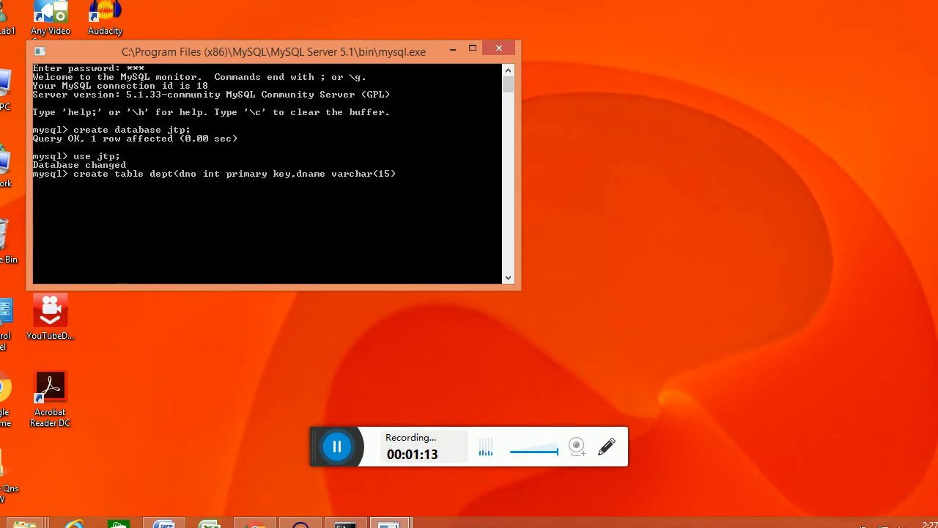
pyautogui.write(');')
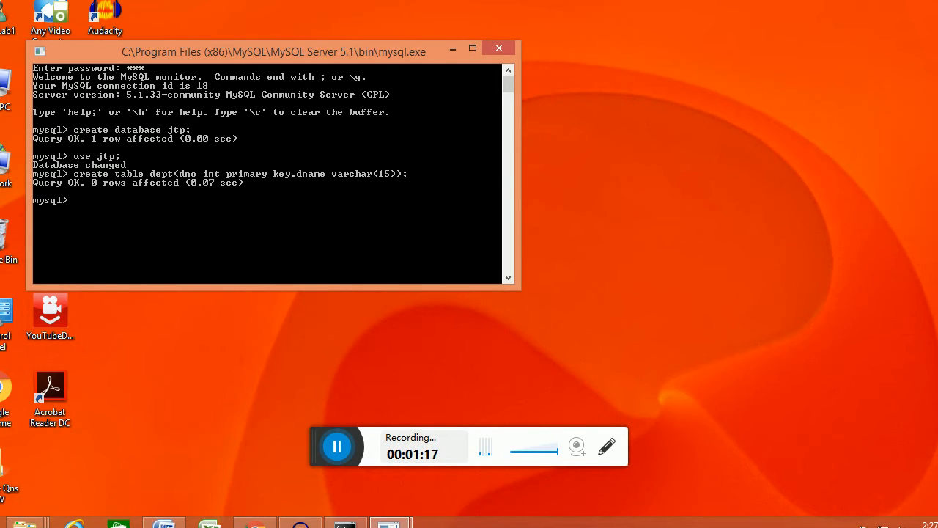
# - Insert row (101, 'sales') into the dept table
pyautogui.write('insert')
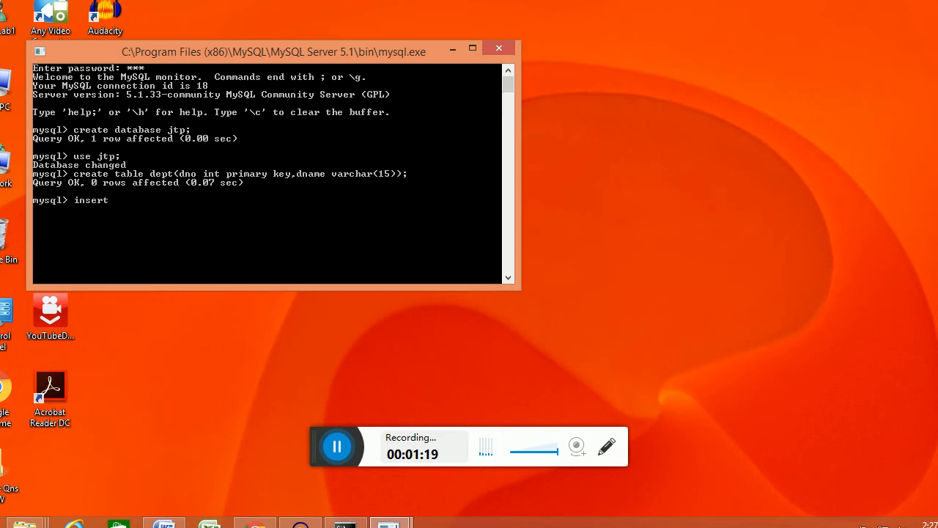
pyautogui.write('into')
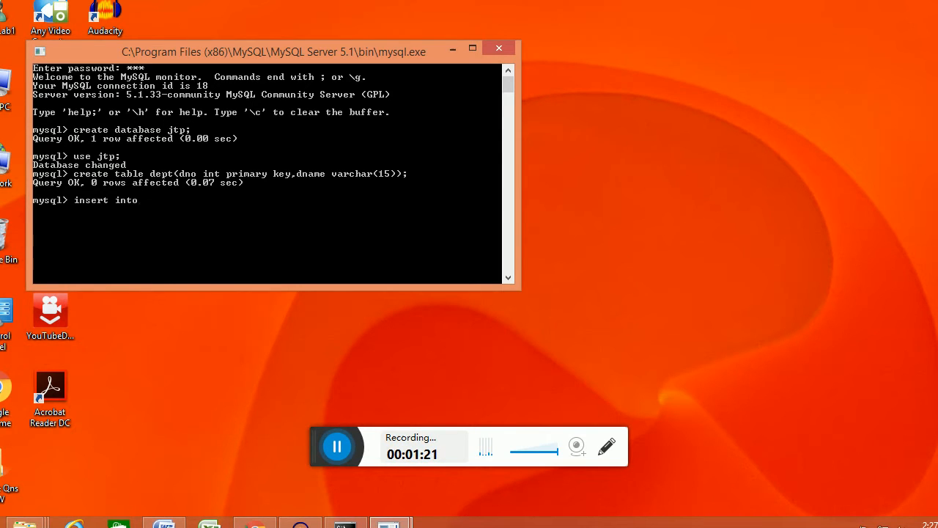
pyautogui.write('dept')
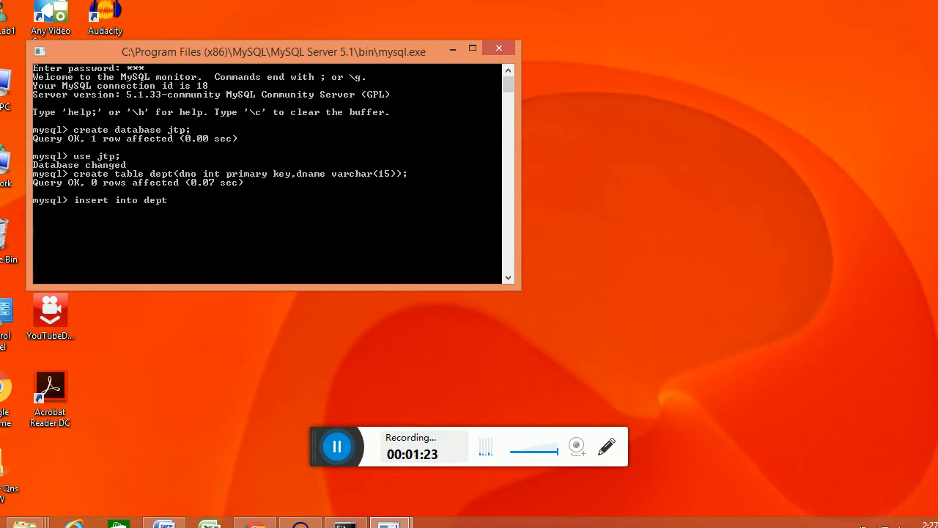
pyautogui.write('values(')
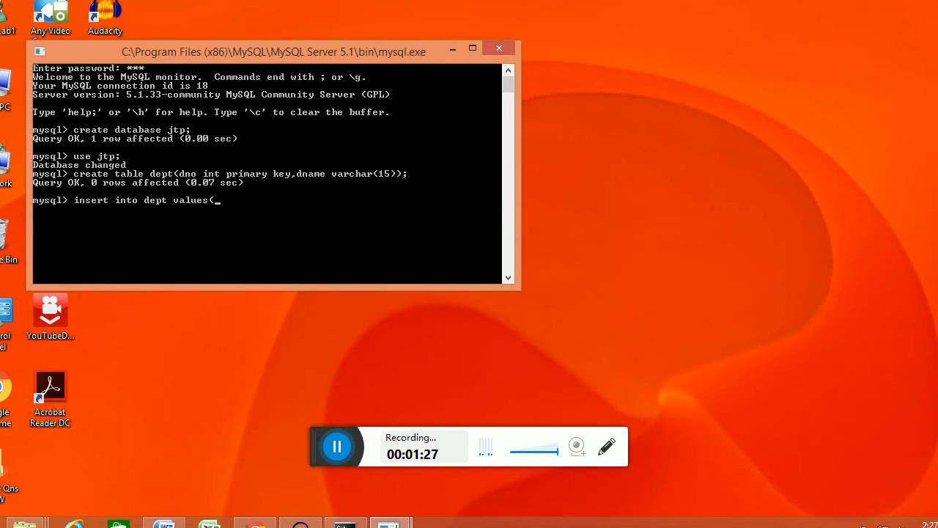
pyautogui.write('101')
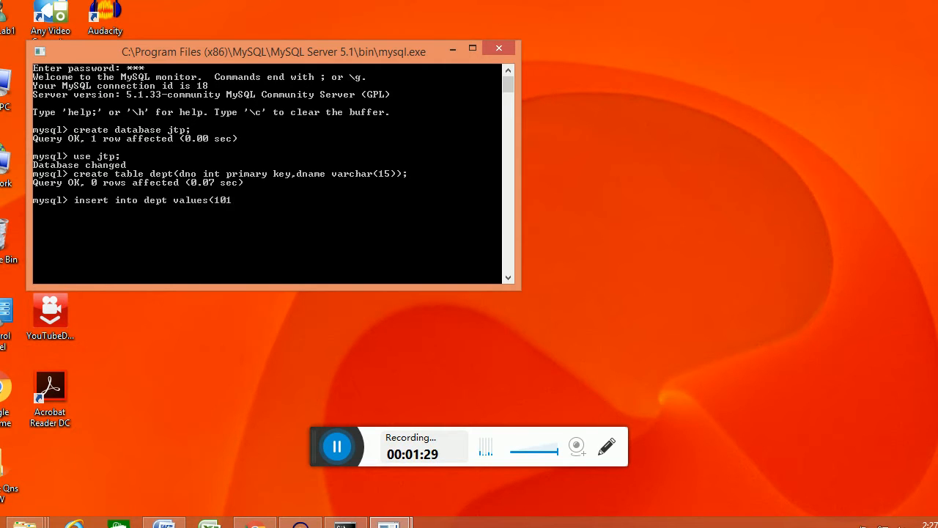
pyautogui.write(",'")
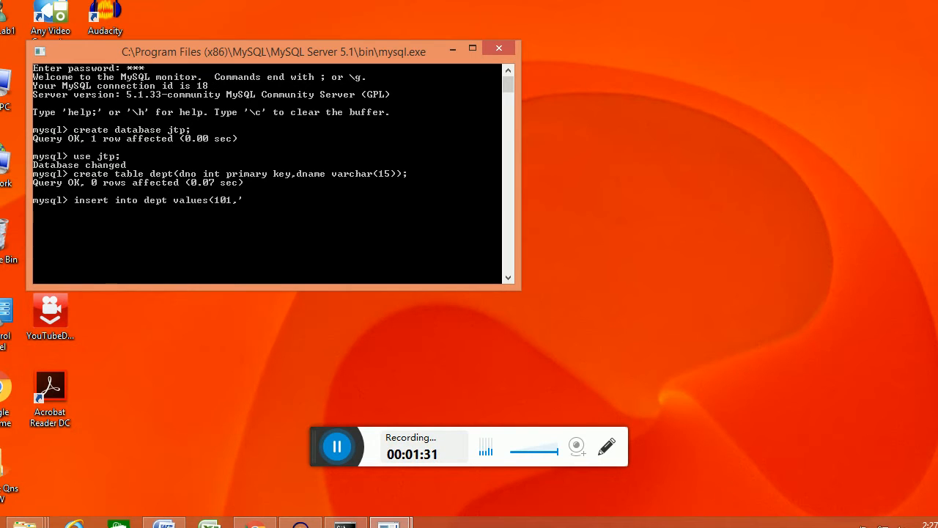
pyautogui.write('sales')
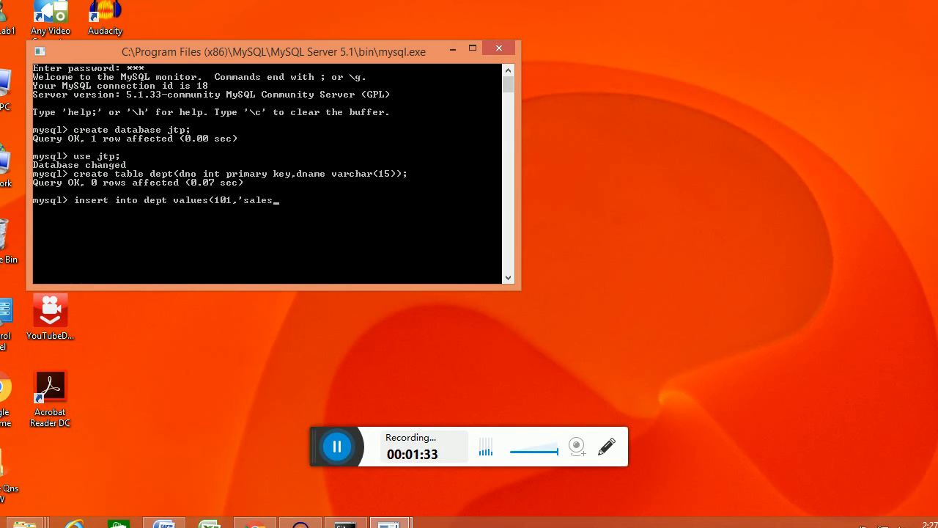
pyautogui.write(')')
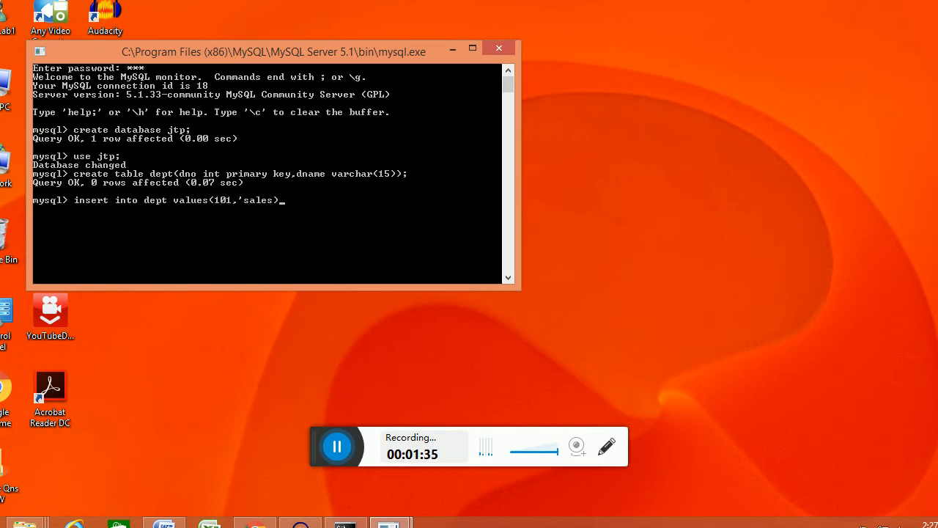
pyautogui.write(')')
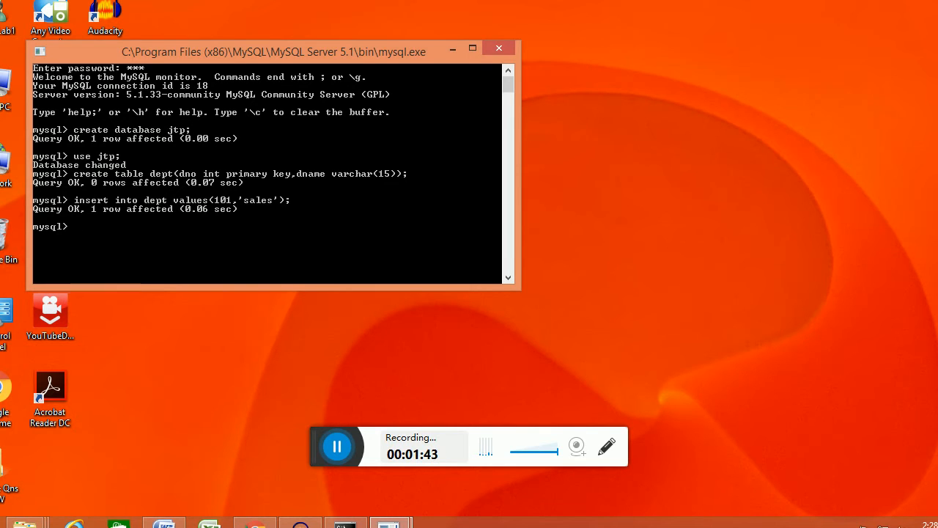
# - Create table emp with eno int, ename varchar(15), and dno int referencing dept(dno)
pyautogui.write('create t')
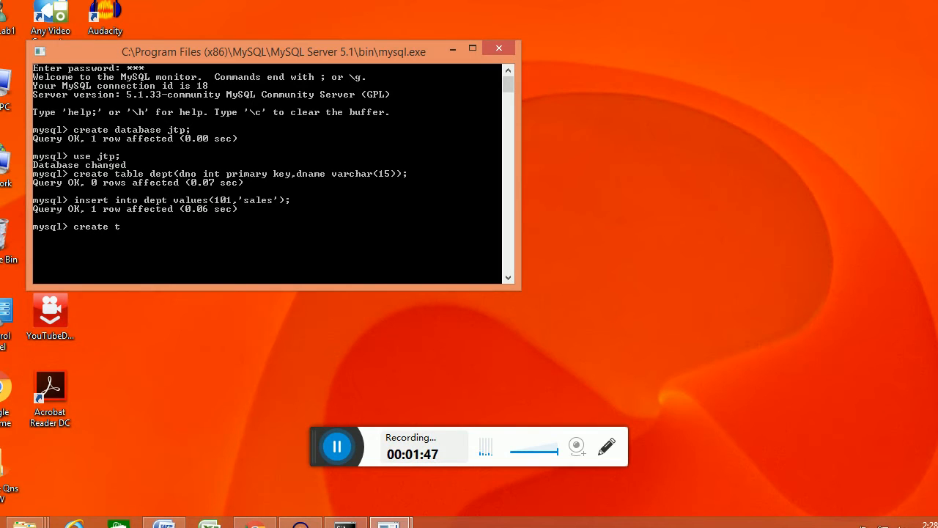
pyautogui.write('able')
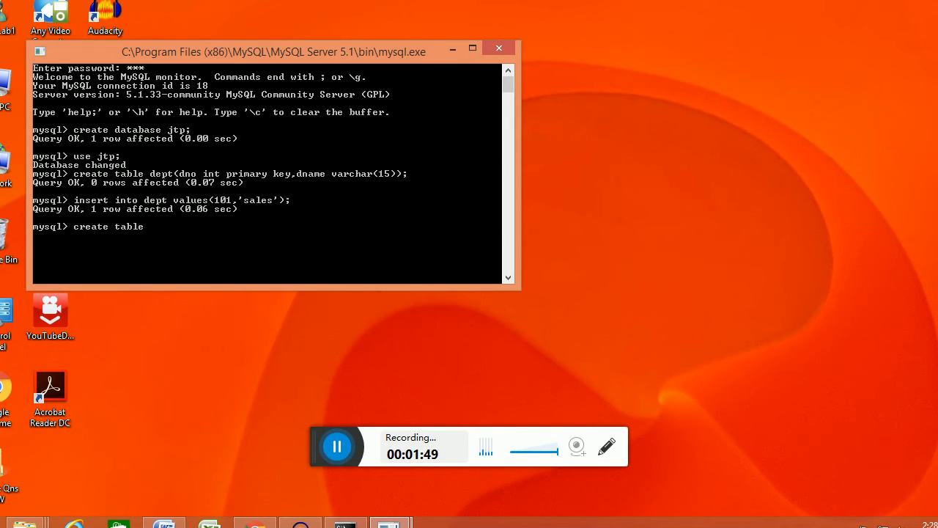
pyautogui.write('emp')
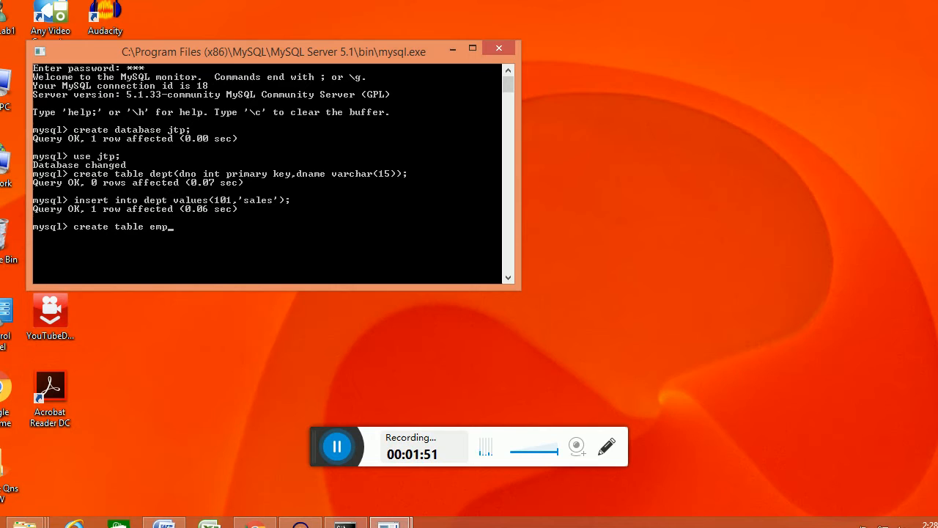
pyautogui.write('(')
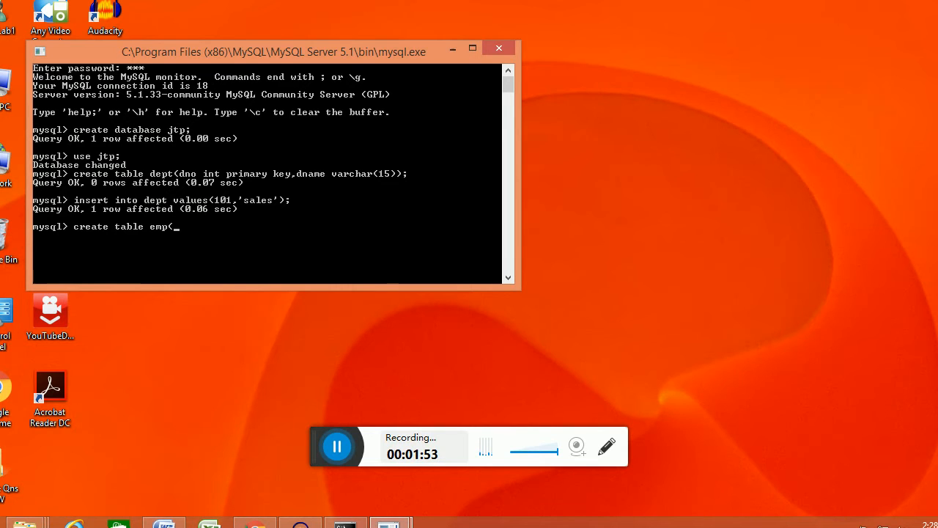
pyautogui.write('eno i')
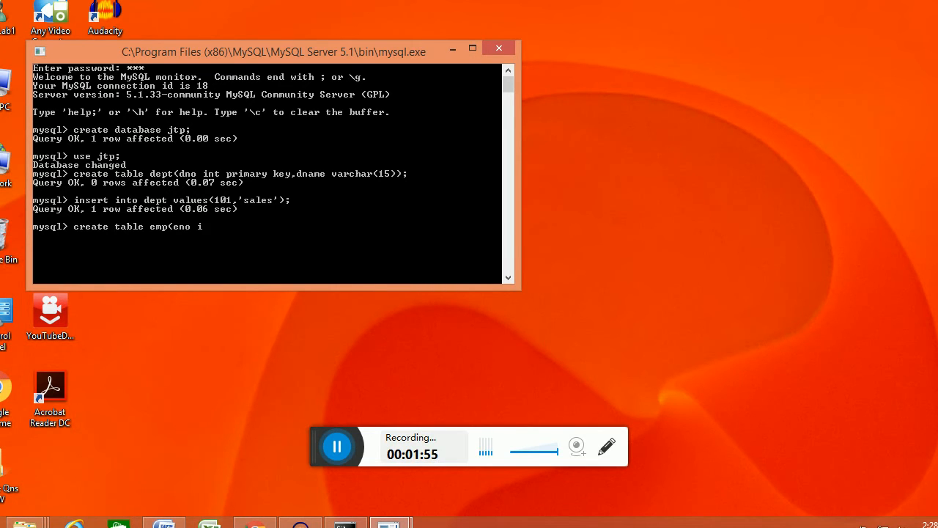
pyautogui.write('nt,')
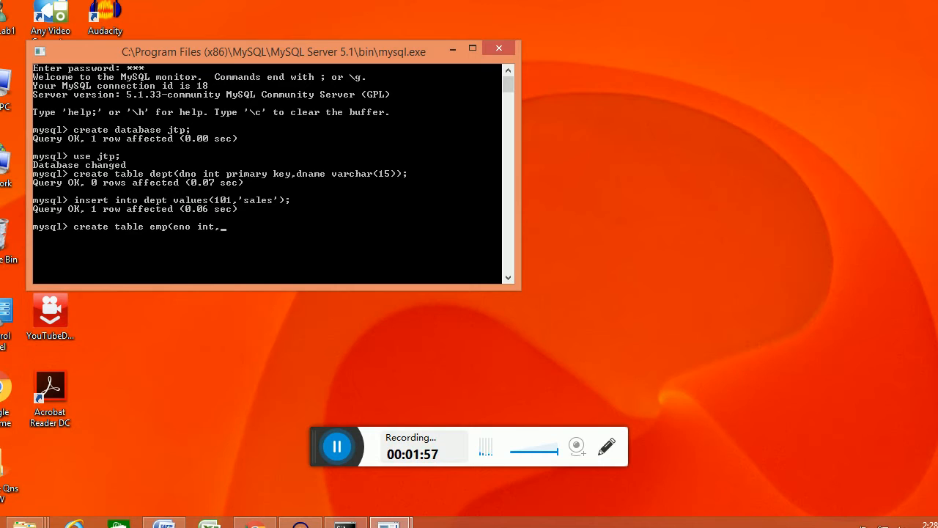
pyautogui.write('ename')
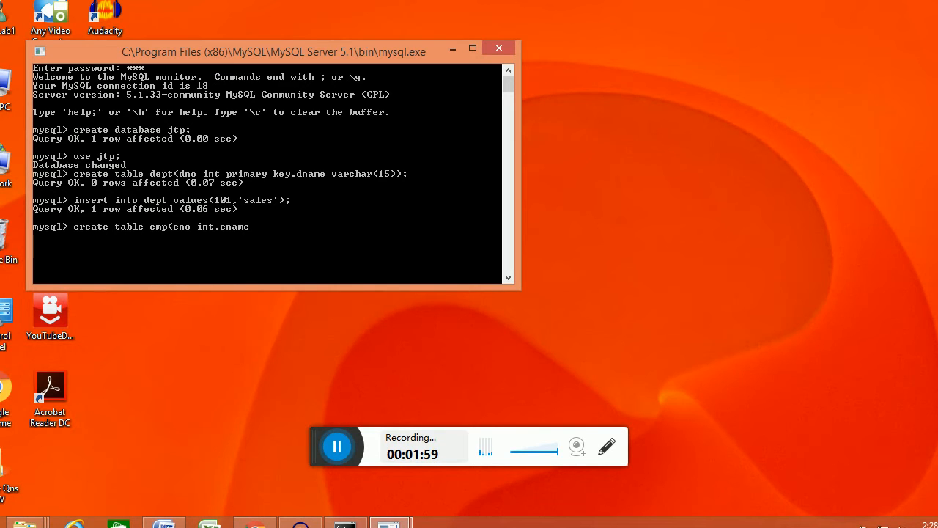
pyautogui.write('varcha')
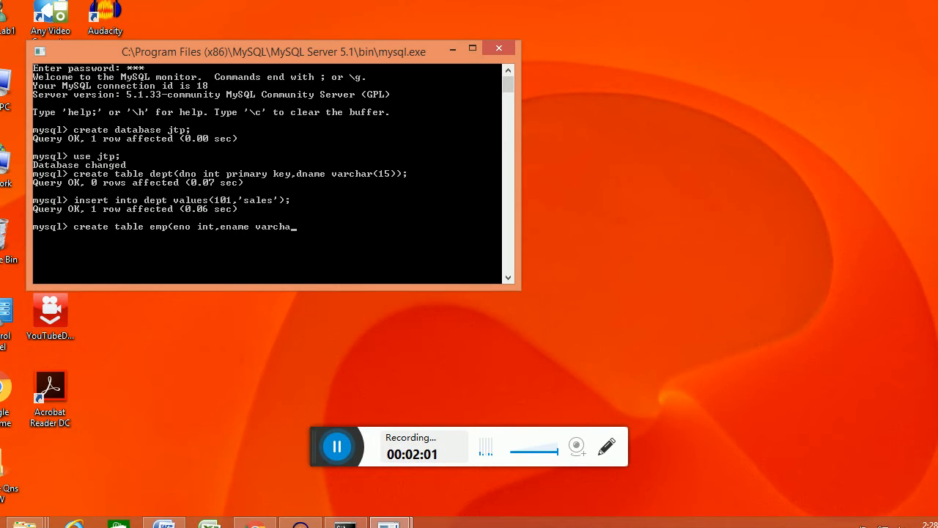
pyautogui.write('r(15')
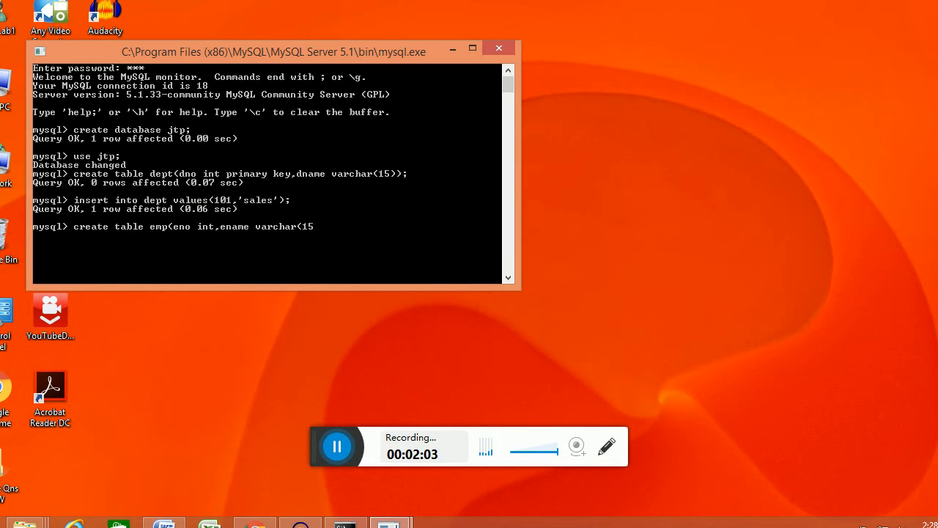
pyautogui.write(',d')
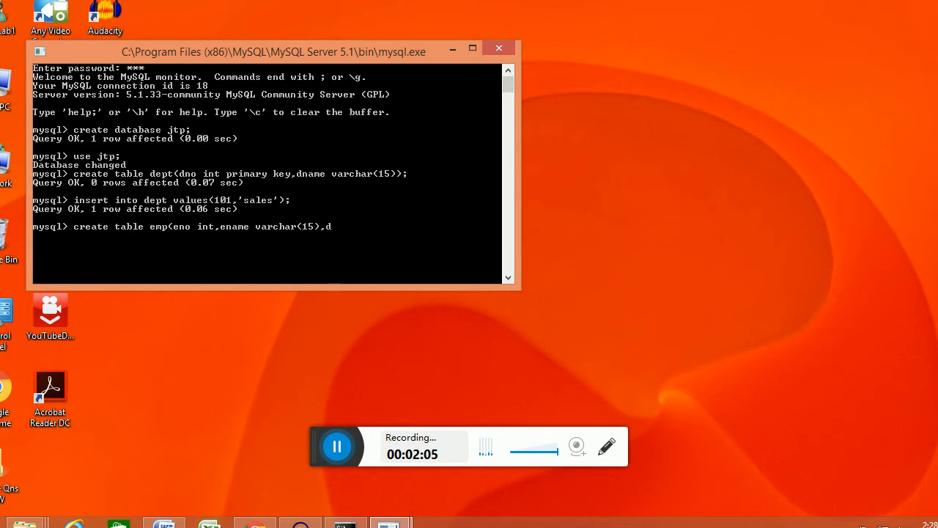
pyautogui.write('no int')
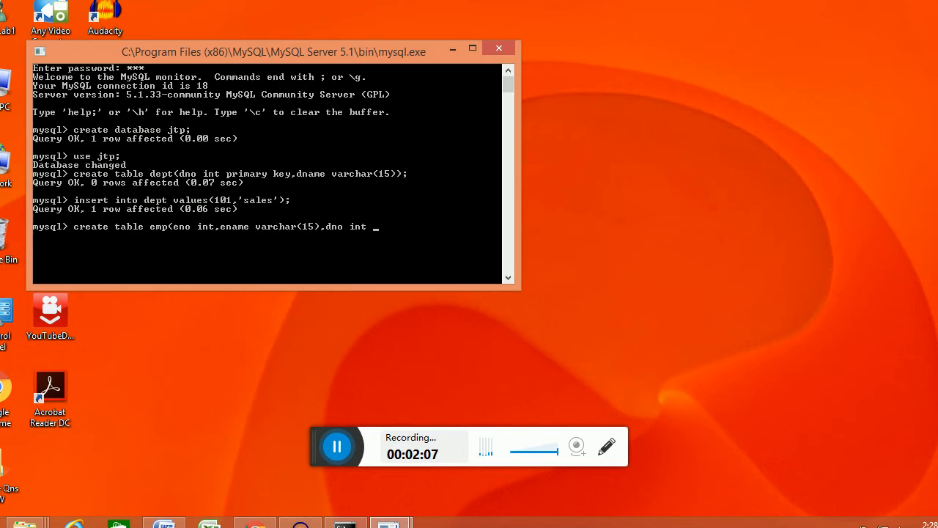
pyautogui.write('references')
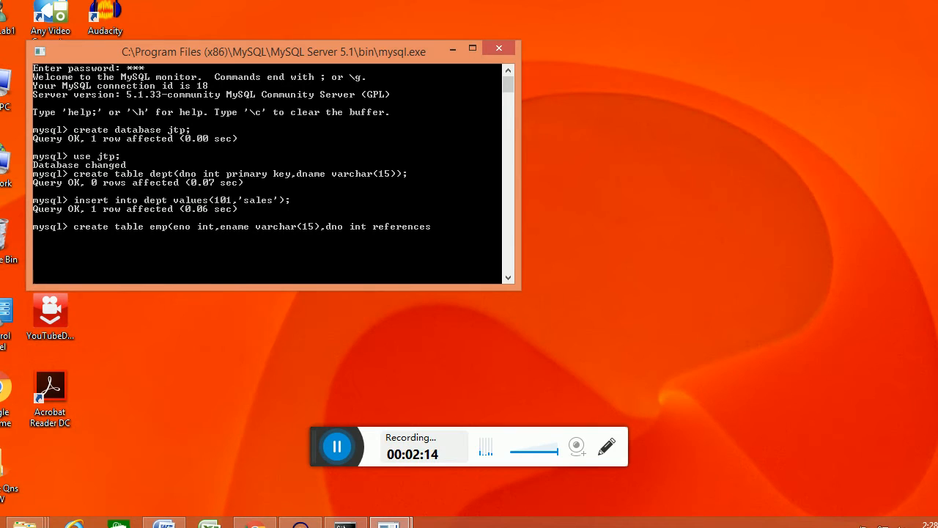
pyautogui.write('dept(dno));')
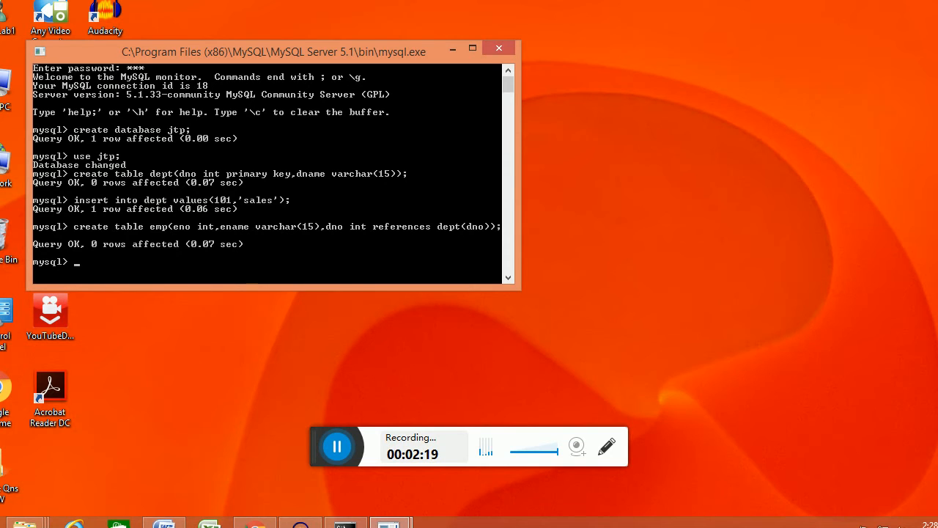
# - Insert employee (1, 'ann', 101) into the emp table
pyautogui.write('insert')
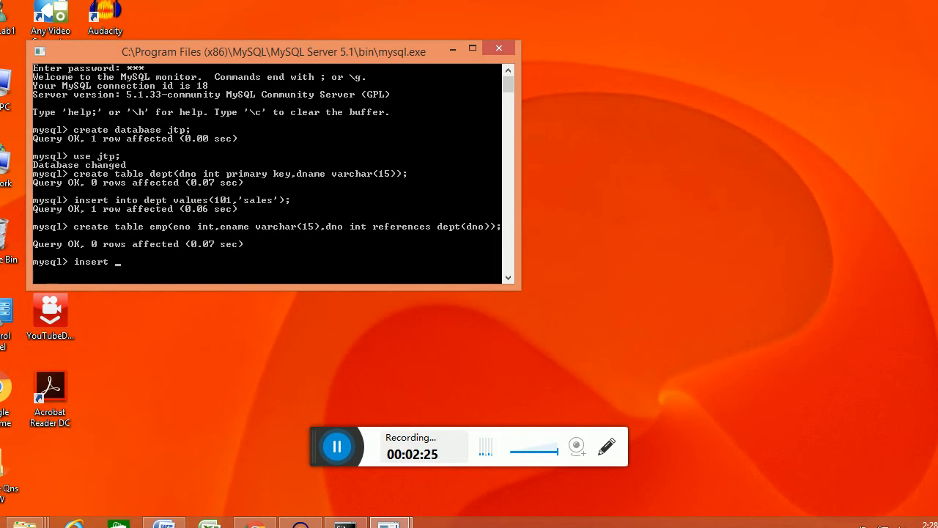
pyautogui.write('into')
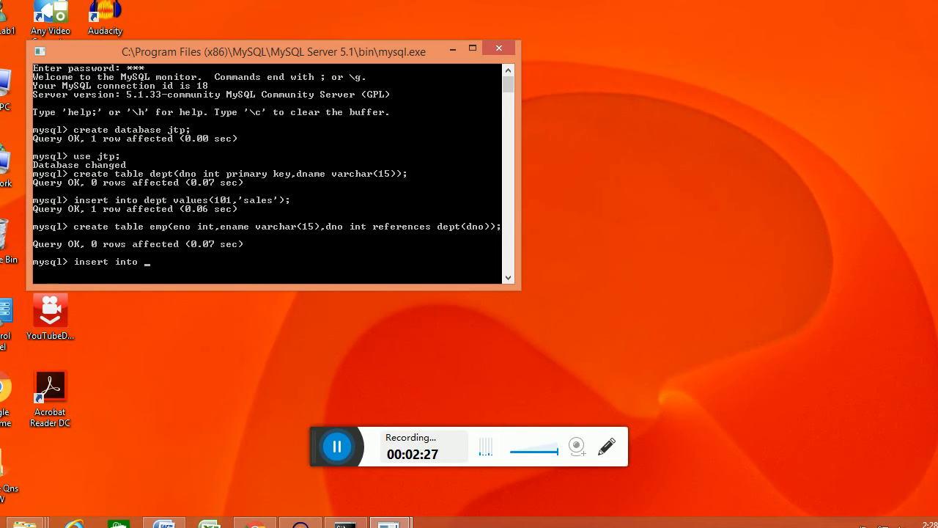
pyautogui.write('emp')
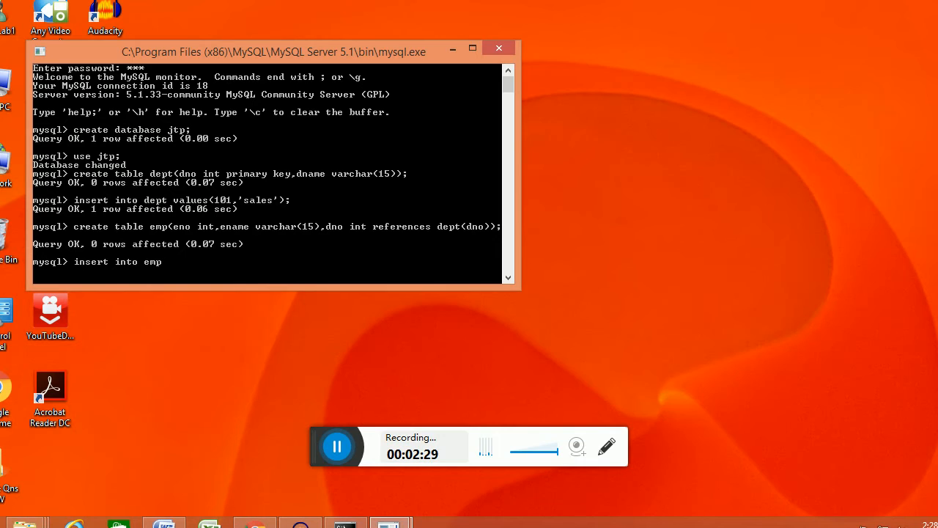
pyautogui.write('values')
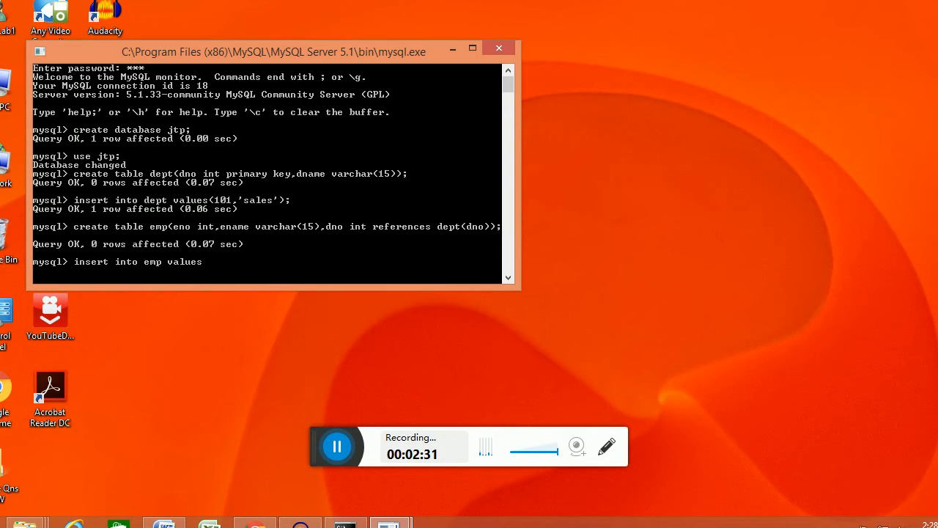
pyautogui.write('(')
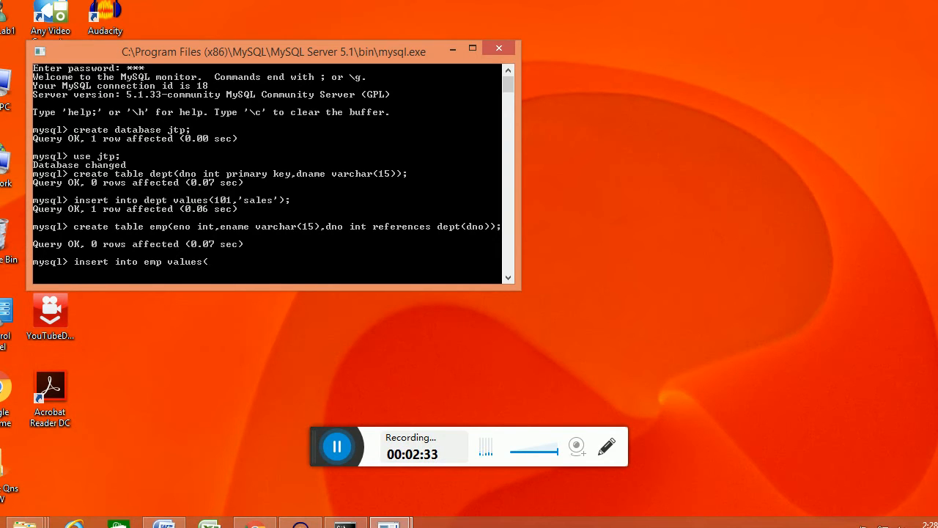
pyautogui.write('1,')
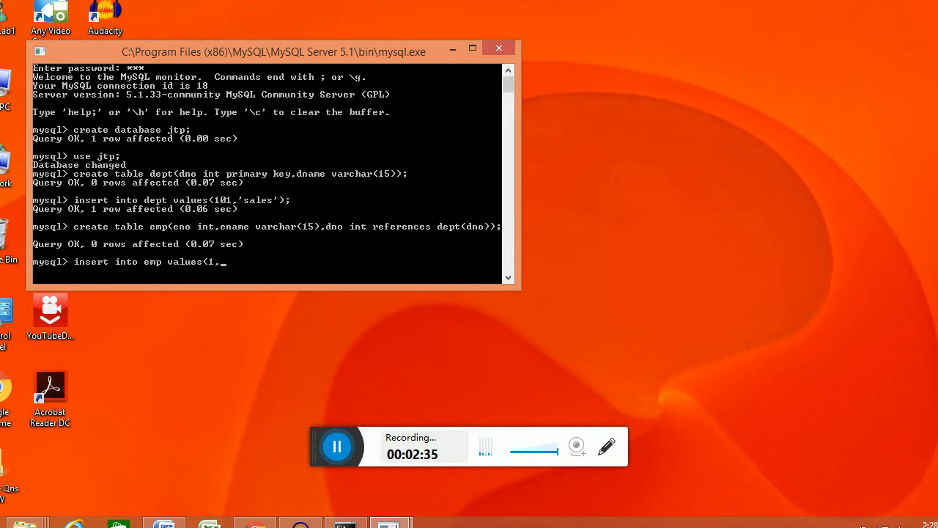
pyautogui.write("'")
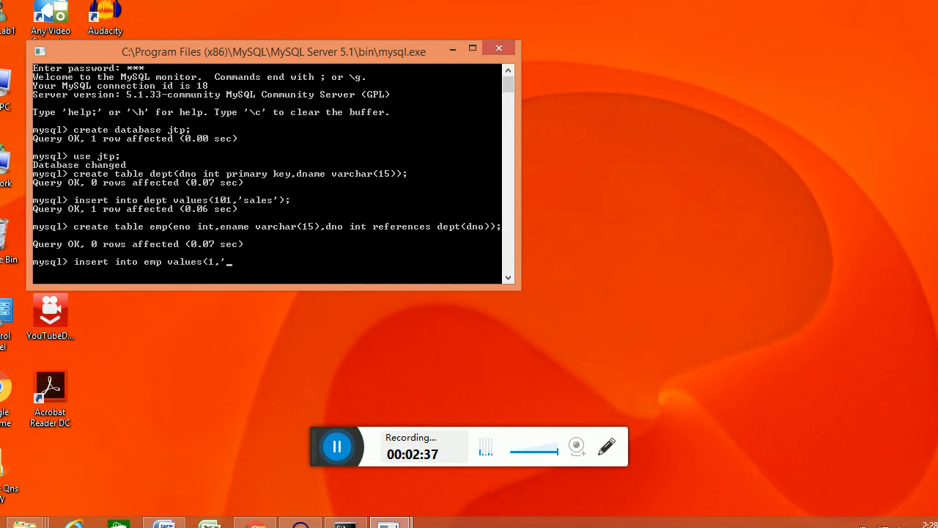
pyautogui.write('ann')
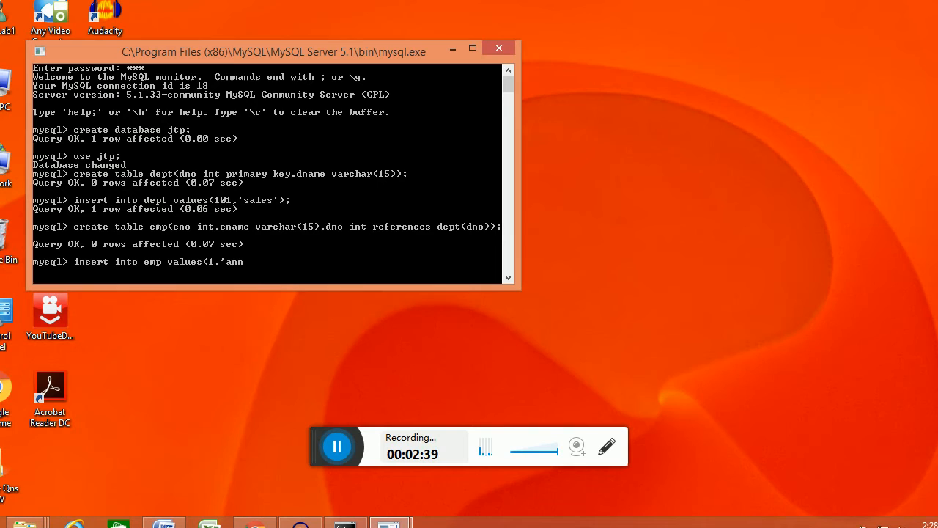
pyautogui.write("',")
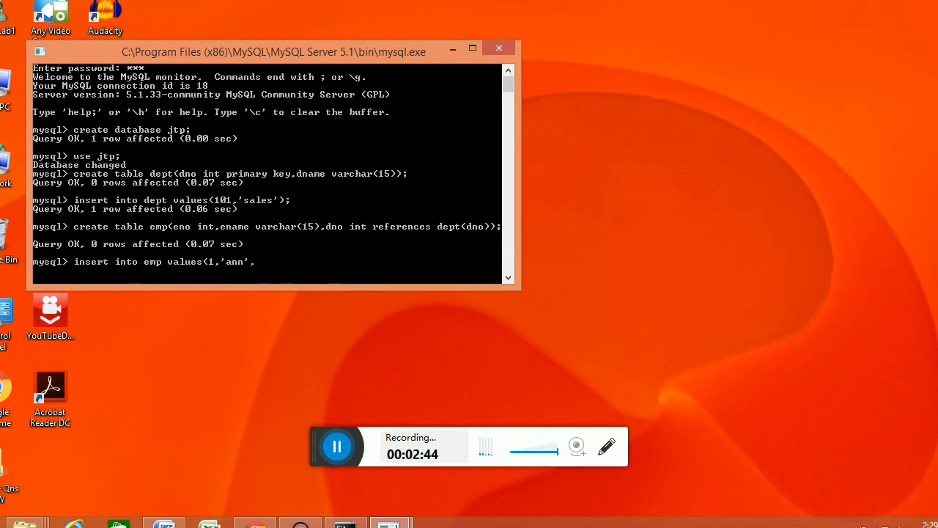
pyautogui.write('101')
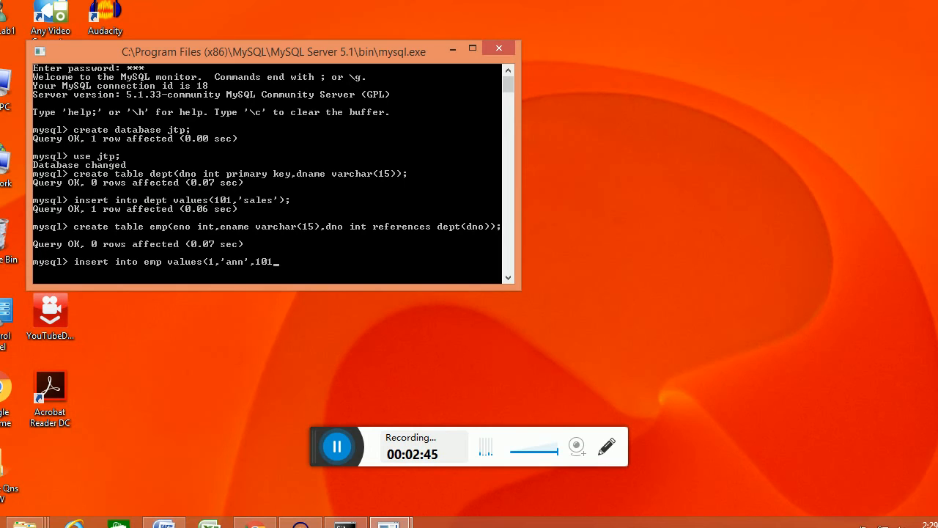
pyautogui.write(')')
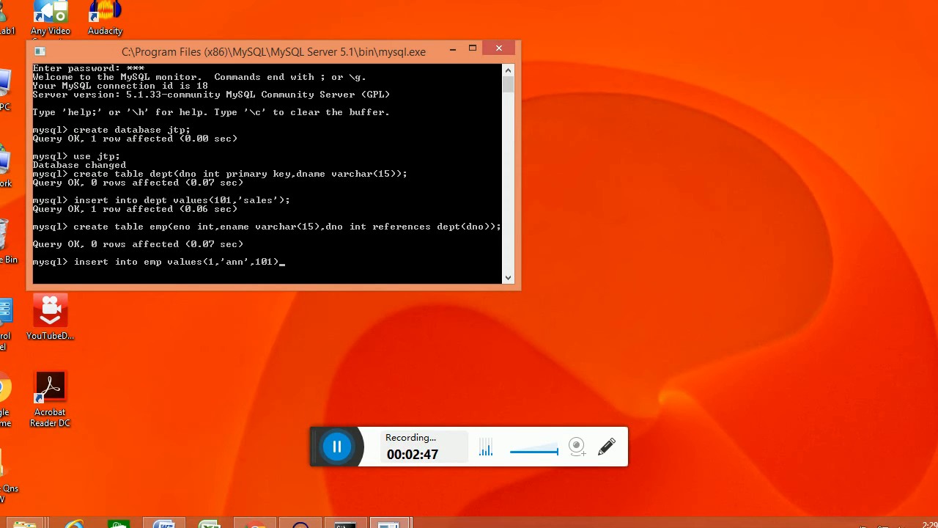
pyautogui.write(');')
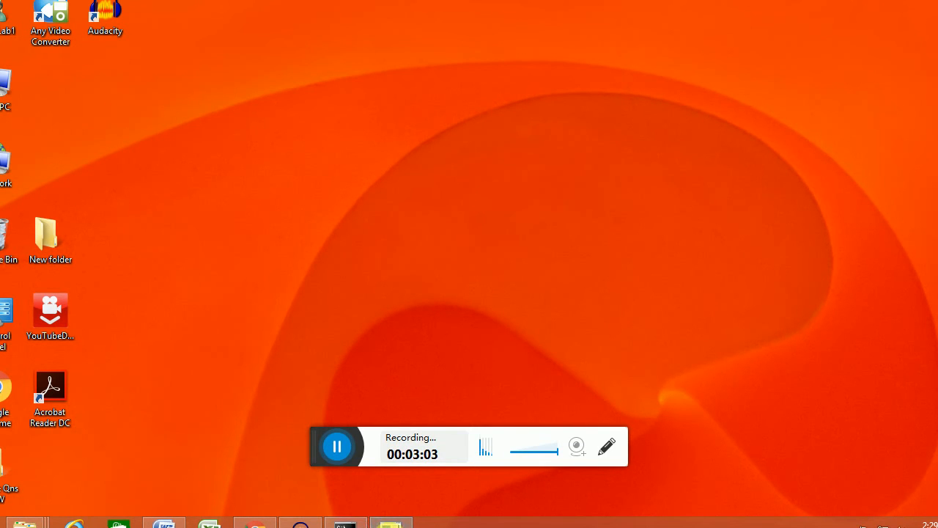
# - Bring up Command Prompt and change to the root of drive C with cd\
pyautogui.click(344, 523)
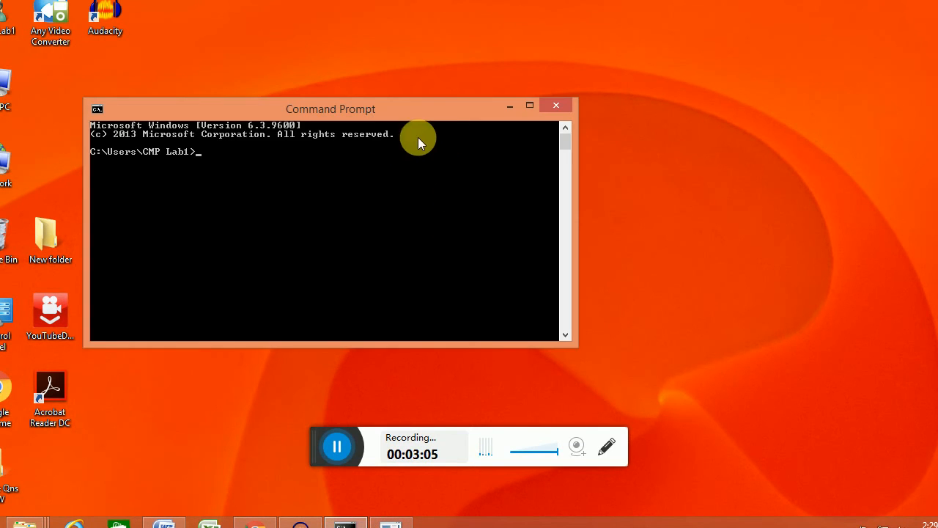
pyautogui.moveTo(538, 121)
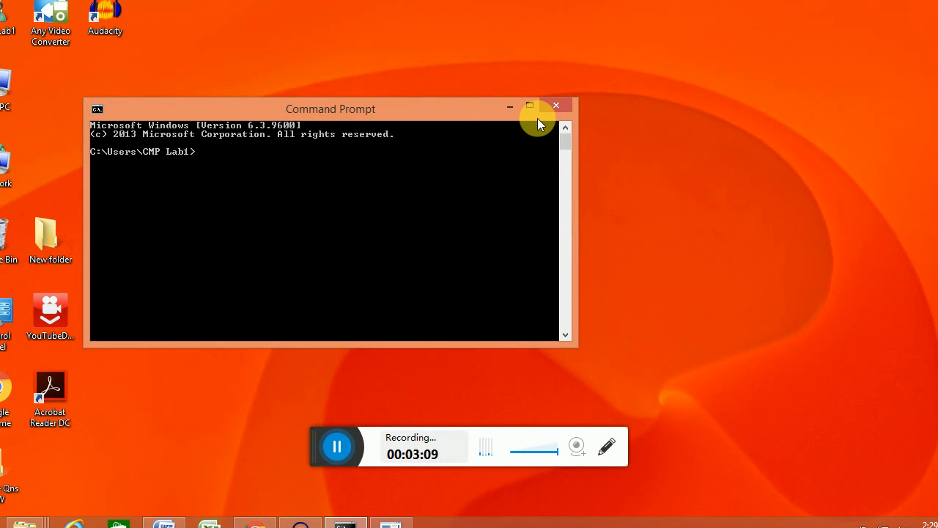
pyautogui.write('cd\\')
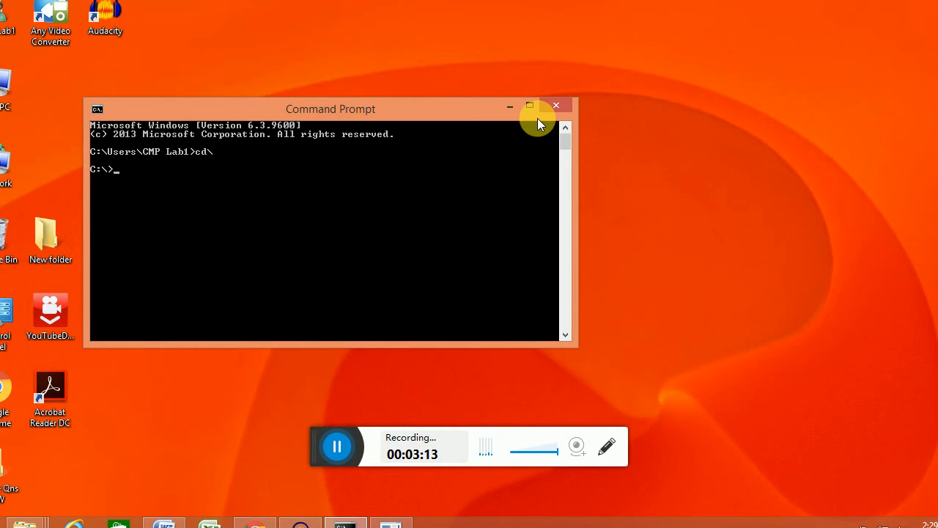
pyautogui.moveTo(483, 249)
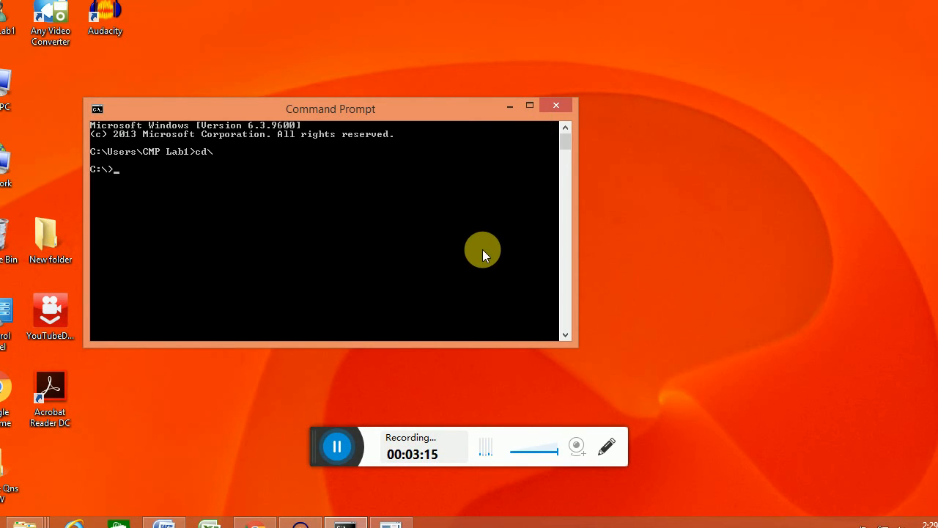
pyautogui.moveTo(294, 244)
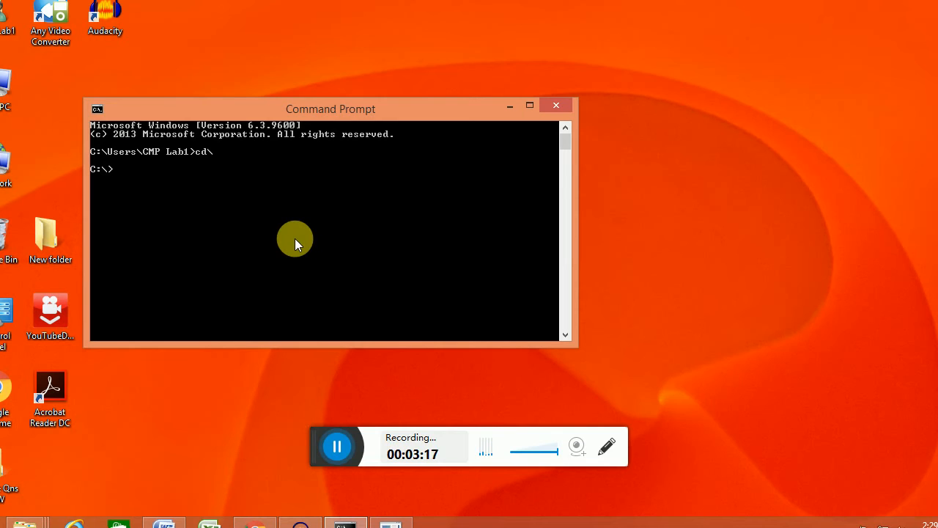
pyautogui.write('my')
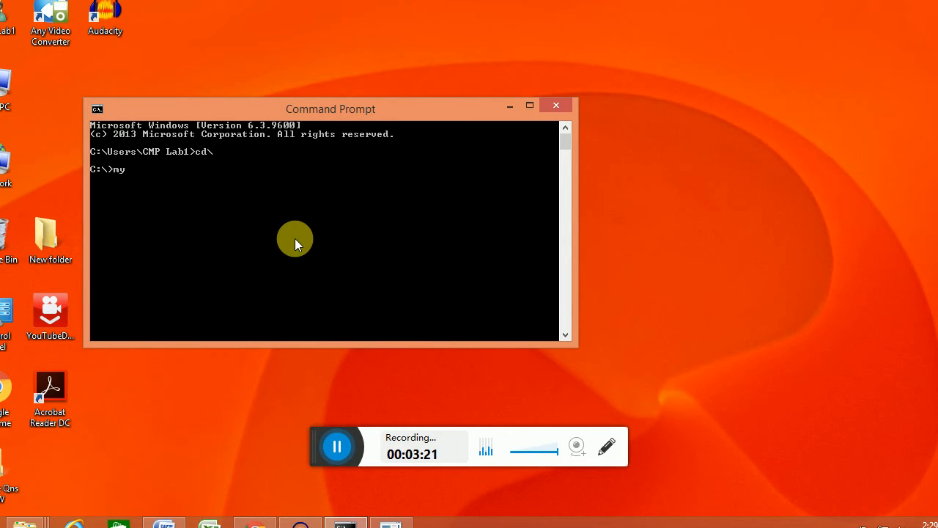
# - Run mysqldump -uroot -p jtp > "d:\ex.sql" and enter the root password
pyautogui.write('sqldump -u')
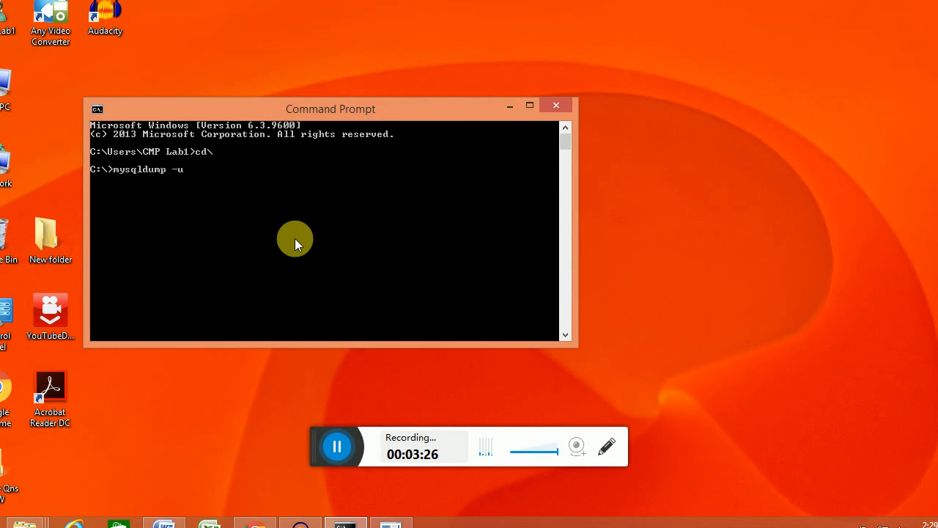
pyautogui.write('ro')
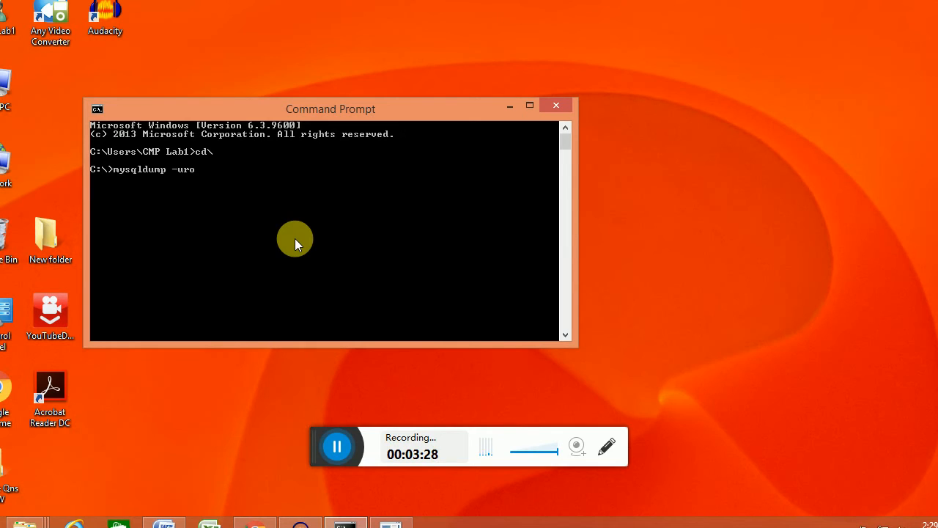
pyautogui.write('ot')
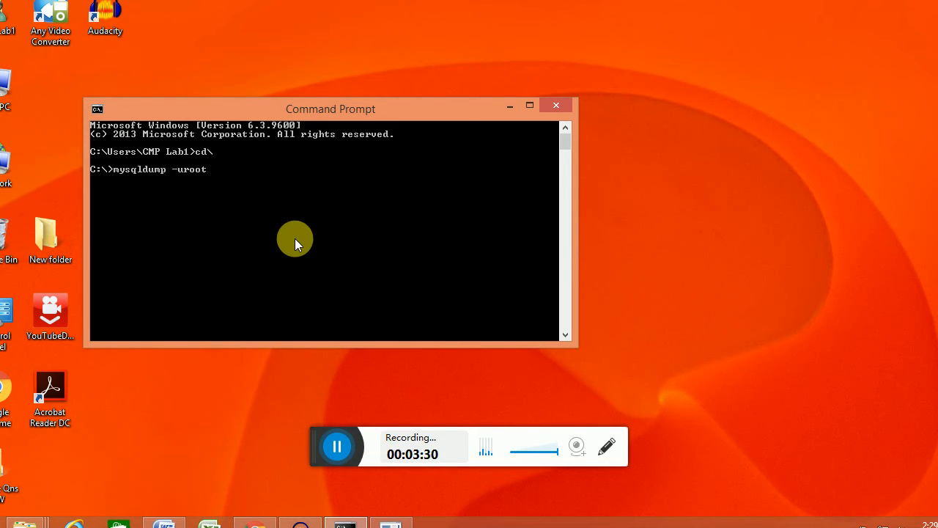
pyautogui.write('-p')
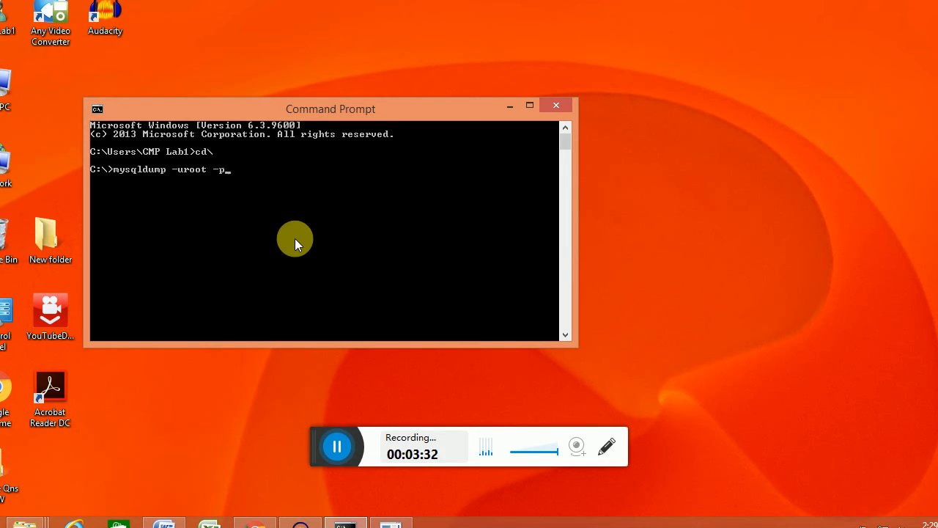
pyautogui.write('jt')
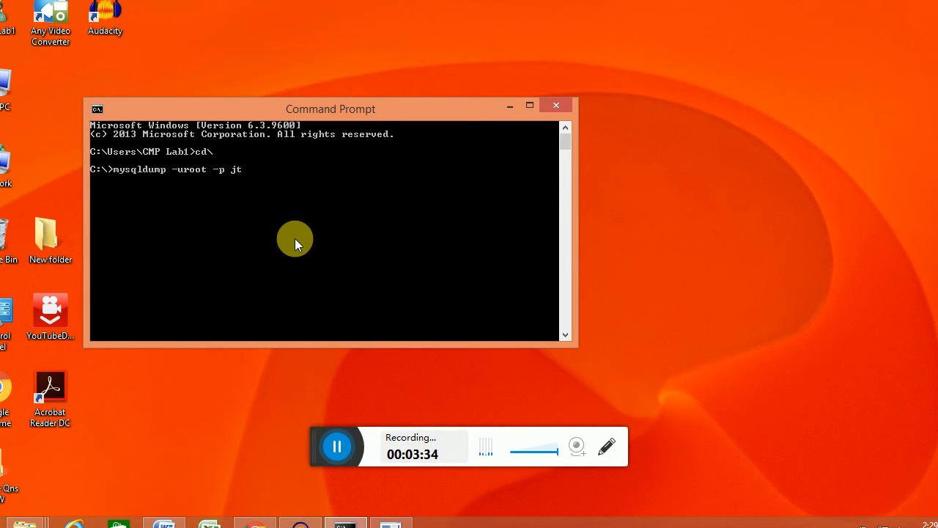
pyautogui.write('p')
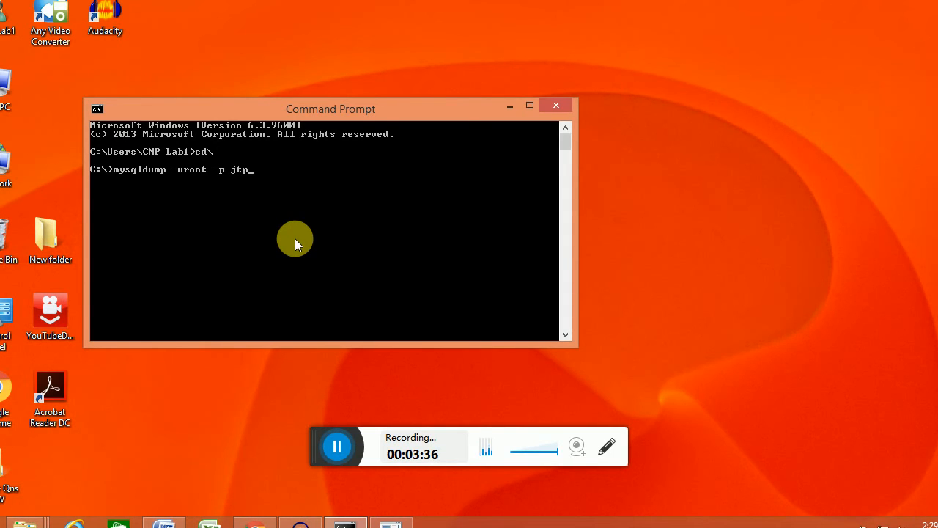
pyautogui.write('>')
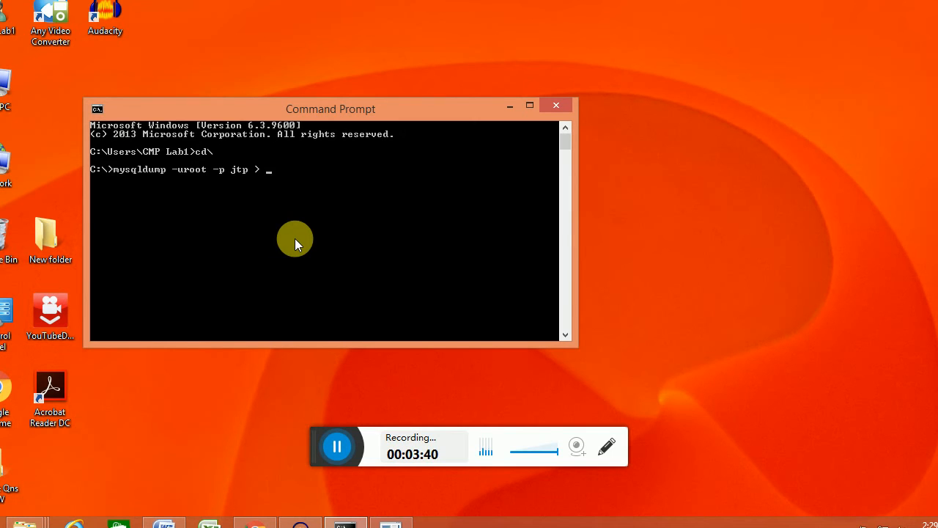
pyautogui.write('"d')
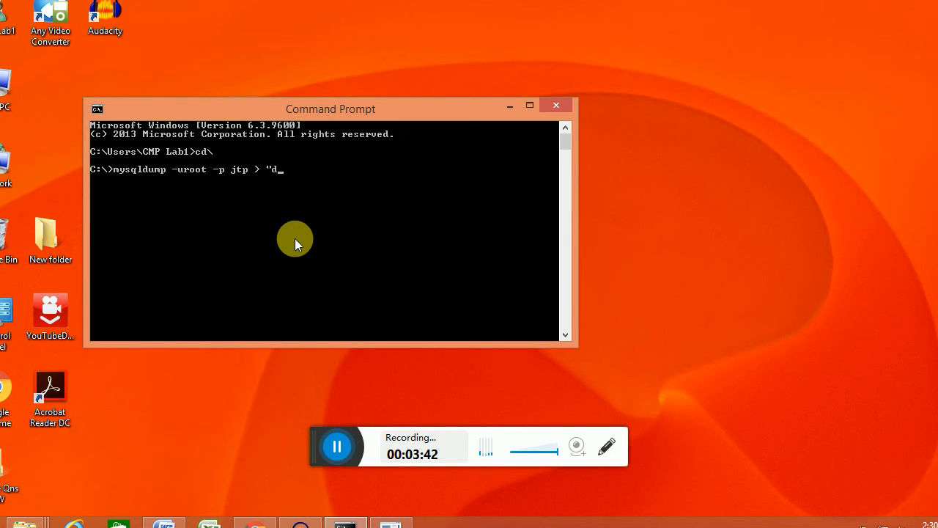
pyautogui.write(':\\')
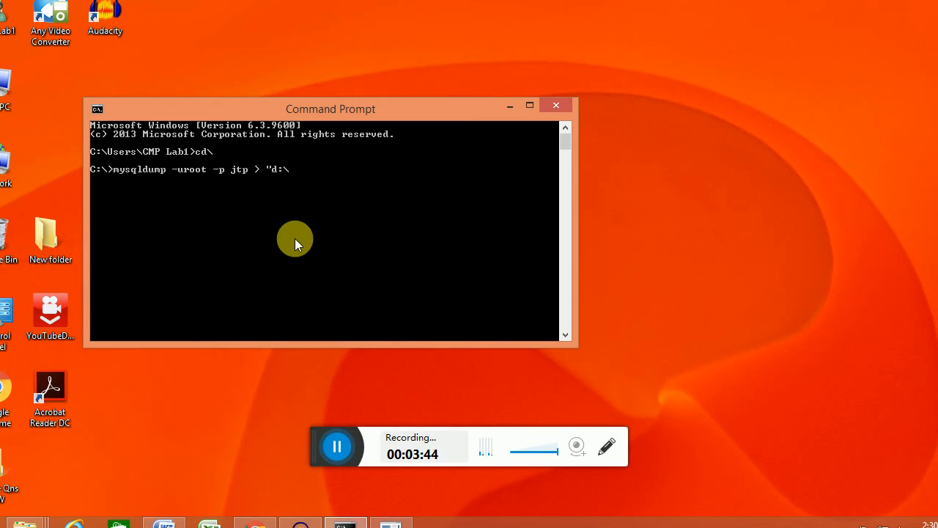
pyautogui.write('e')
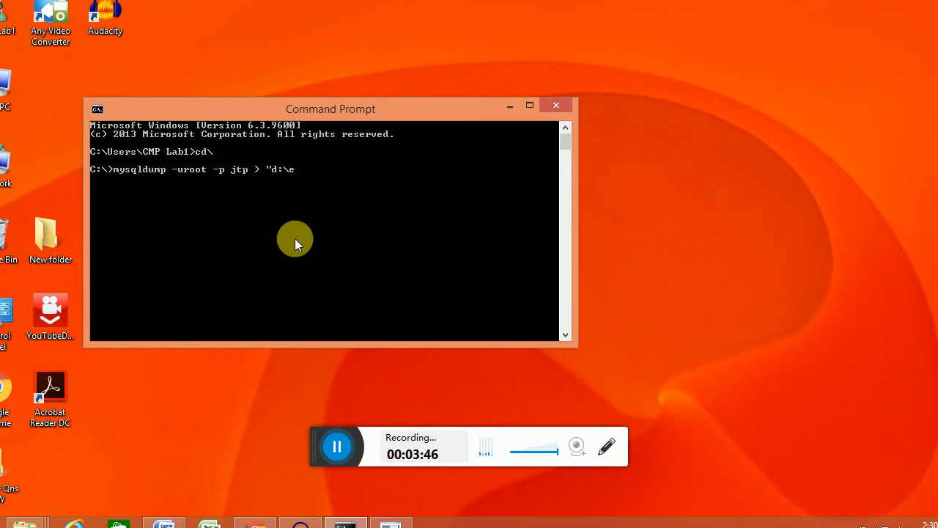
pyautogui.write('x.sql')
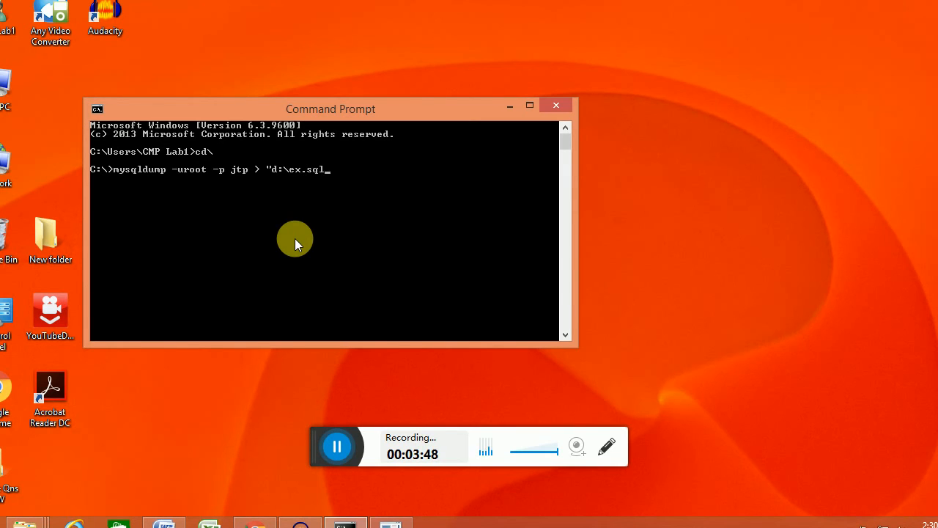
pyautogui.write('"')
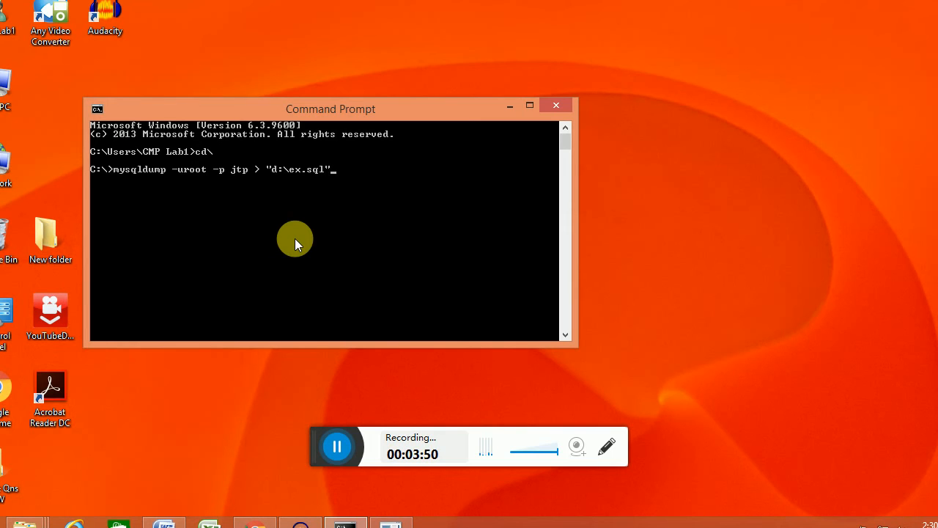
pyautogui.write(';')
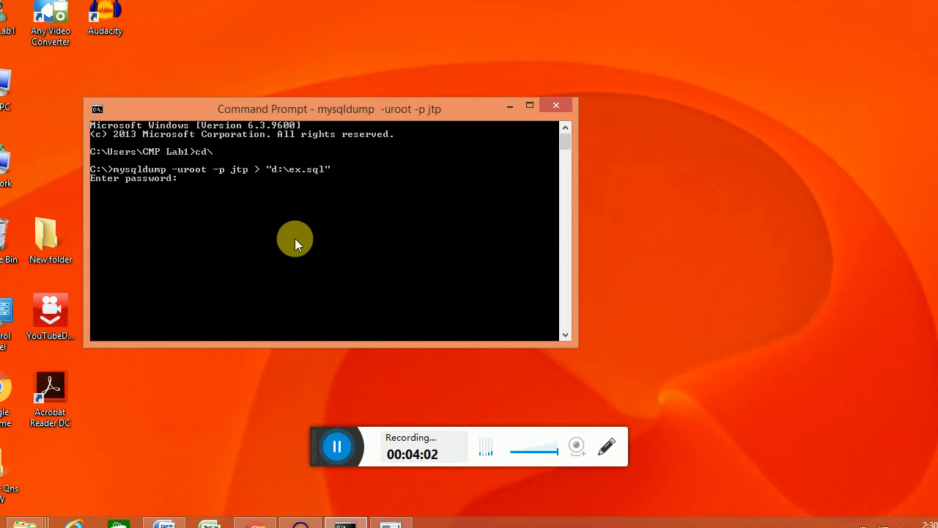
pyautogui.write('*')
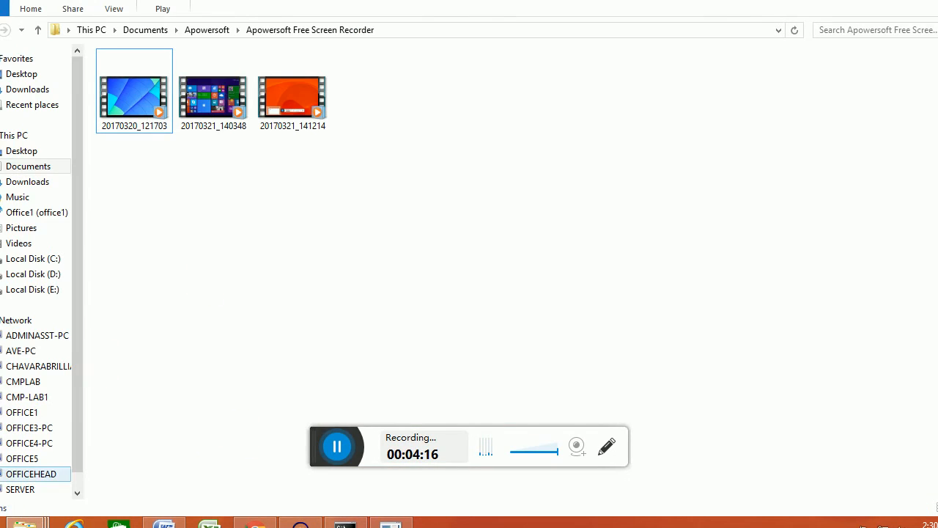
# - Browse Local Disk (D:) in File Explorer and select the 3 KB ex.sql file
pyautogui.click(33, 274)
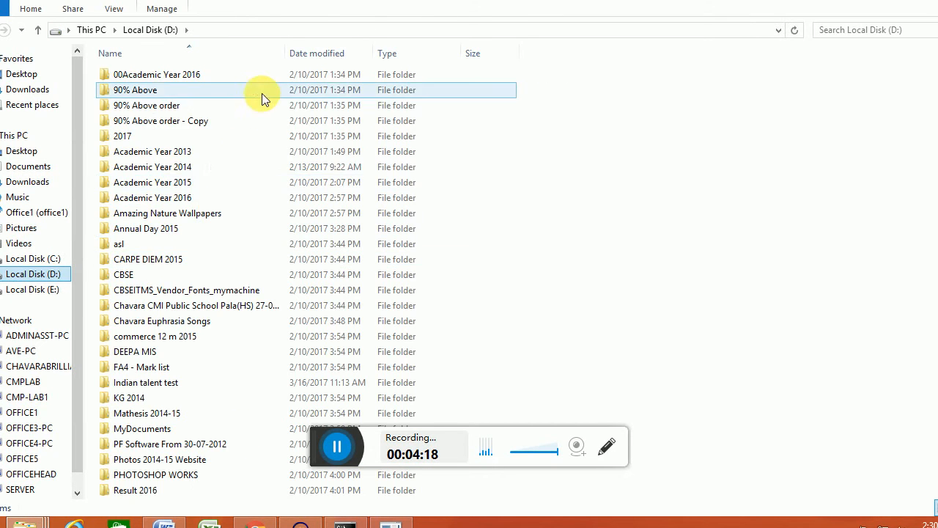
pyautogui.click(154, 381)
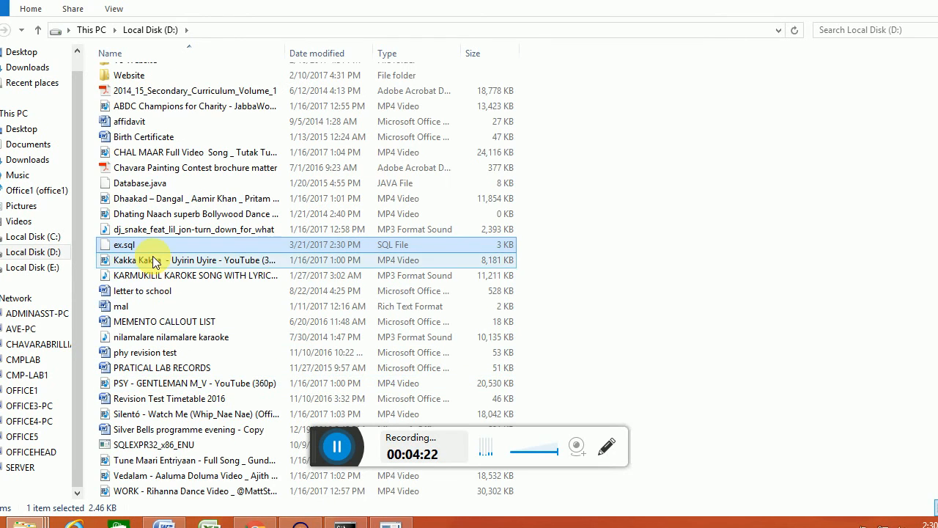
pyautogui.click(125, 244)
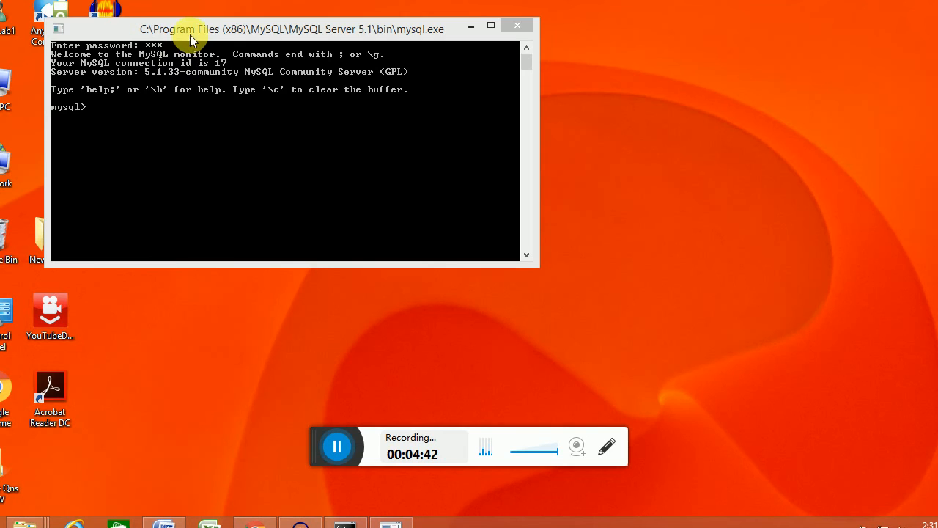
pyautogui.moveTo(189, 33)
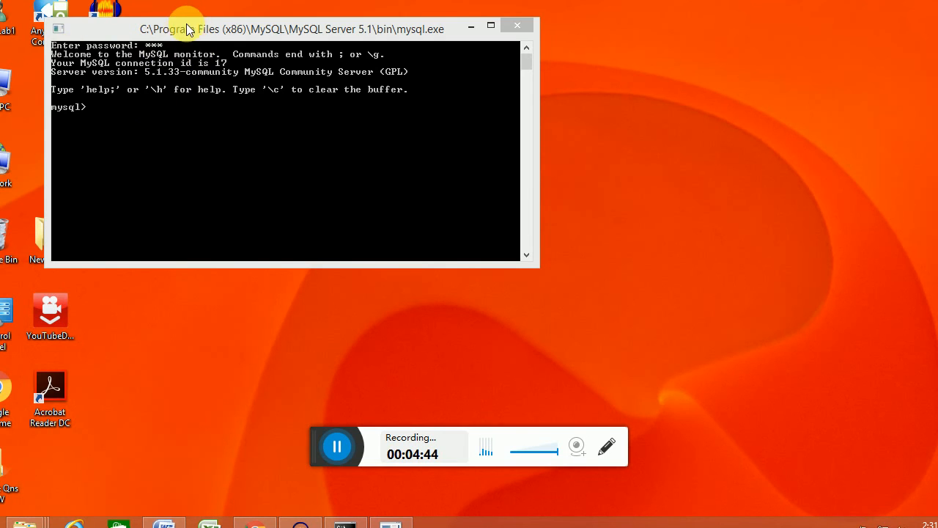
# - Run 'create database example;' and then 'use example;'
pyautogui.write('c')
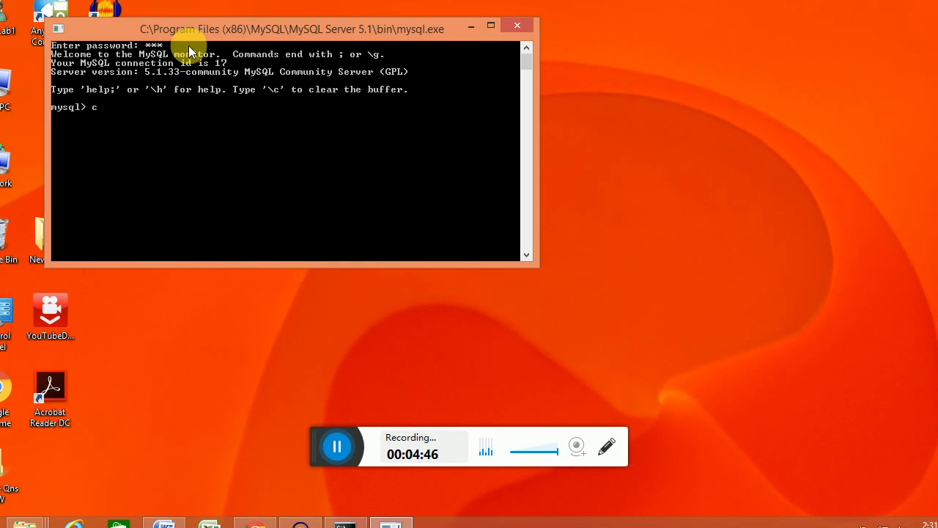
pyautogui.write('reate databas')
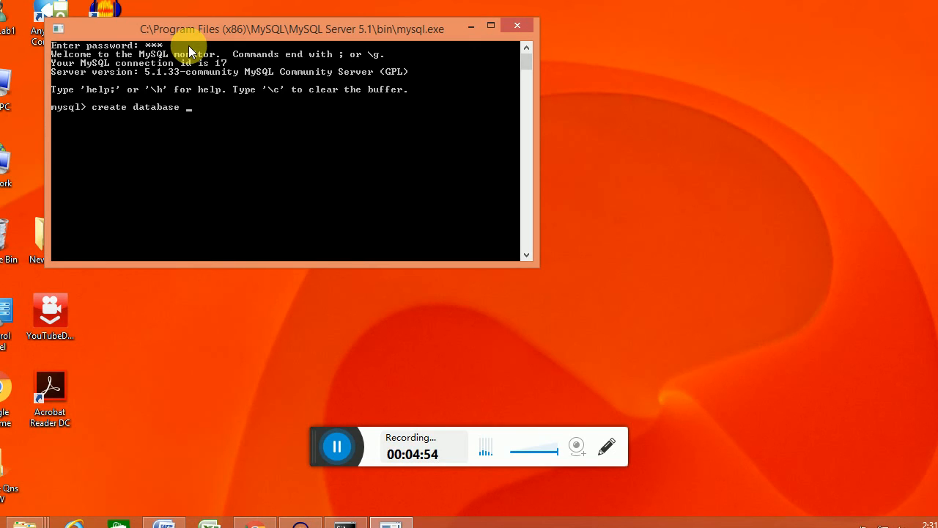
pyautogui.write('examp')
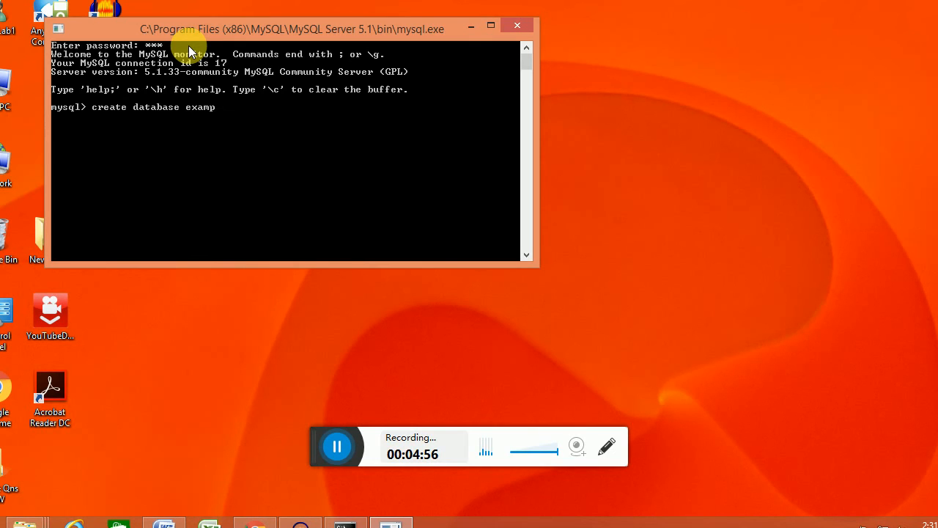
pyautogui.write('le;')
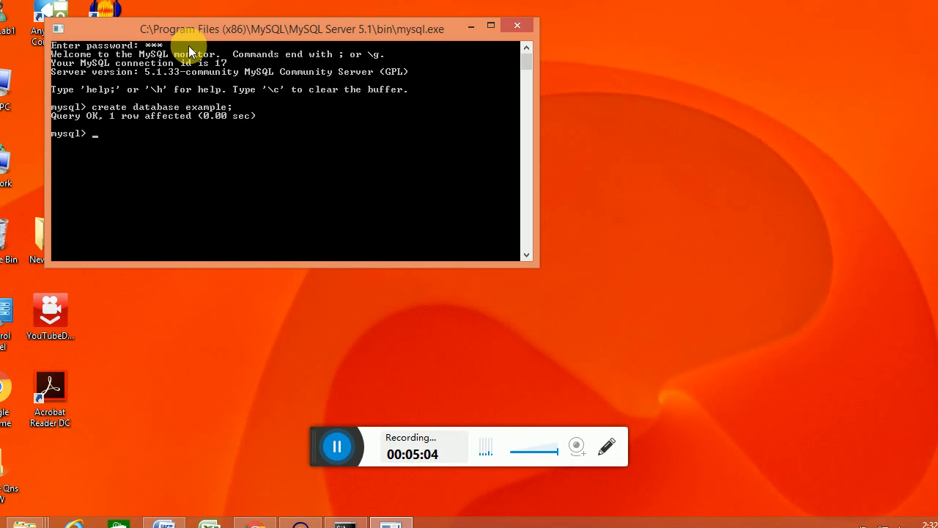
pyautogui.write('use ex')
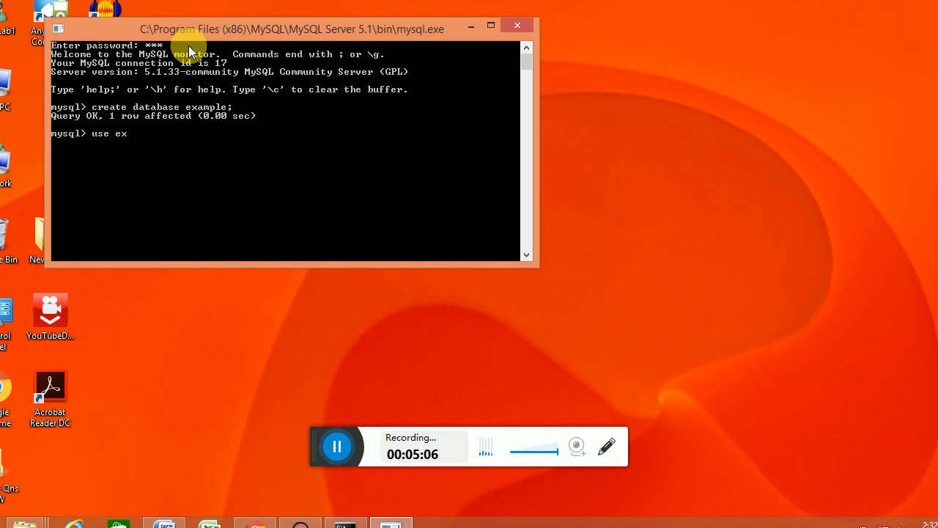
pyautogui.write('ample;')
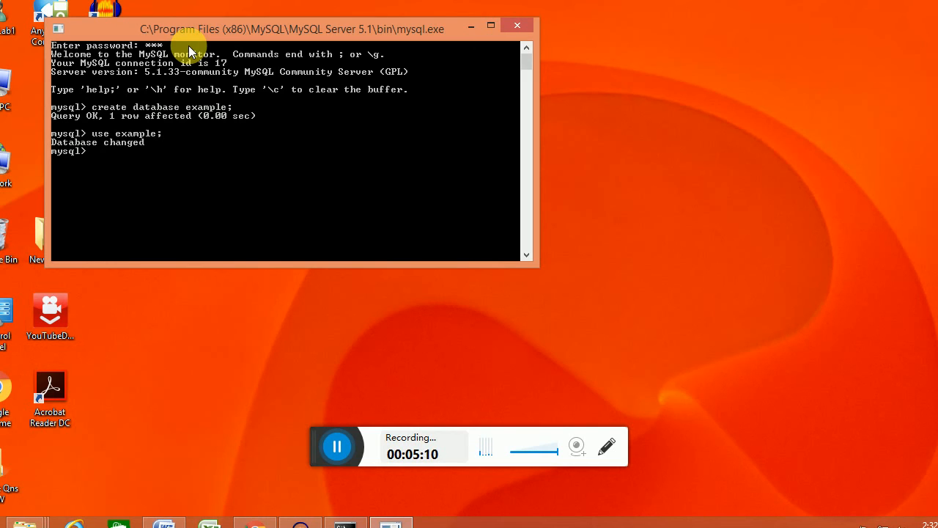
# - Run 'source d:/ex.sql;' to load the dump's statements into the example database
pyautogui.write('sou')
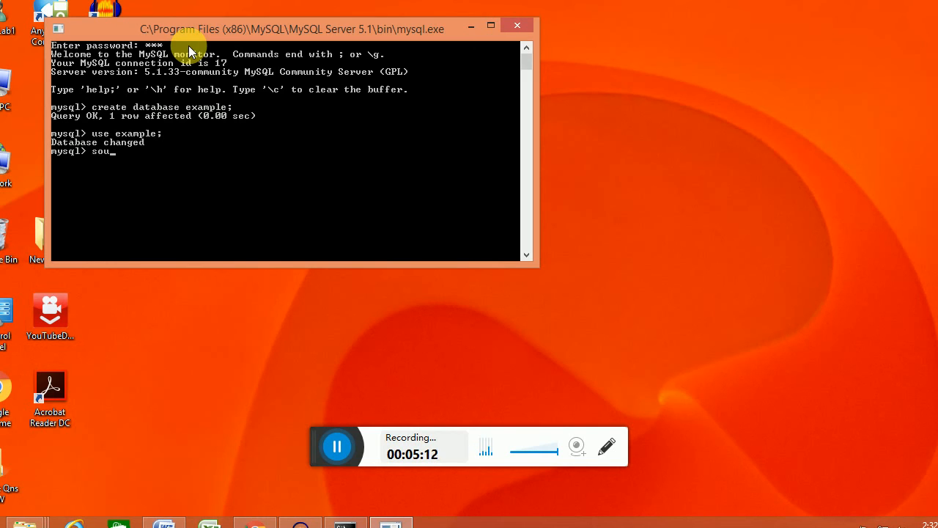
pyautogui.write('ce')
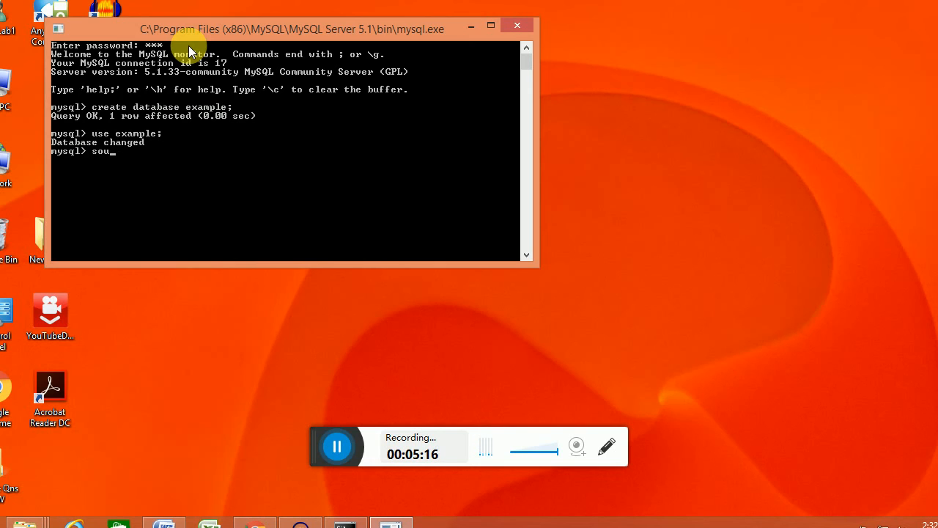
pyautogui.write('rce')
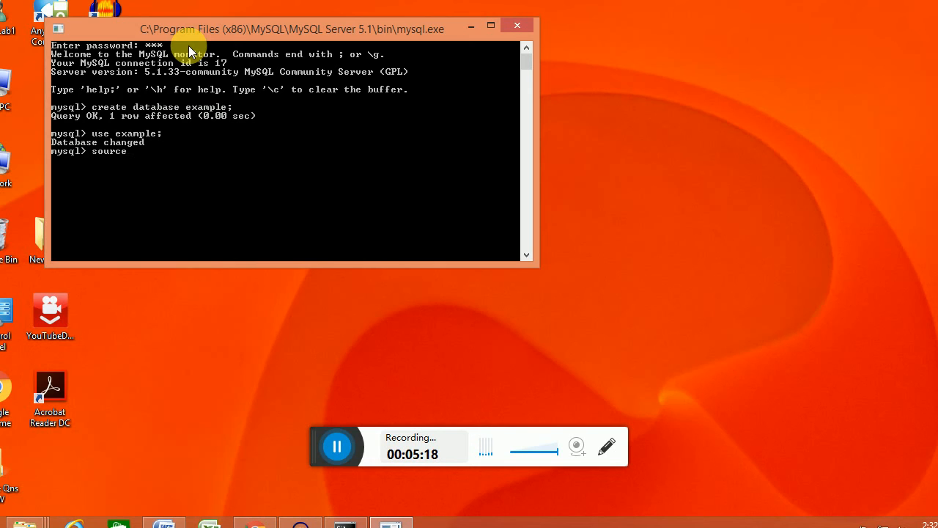
pyautogui.write('d:')
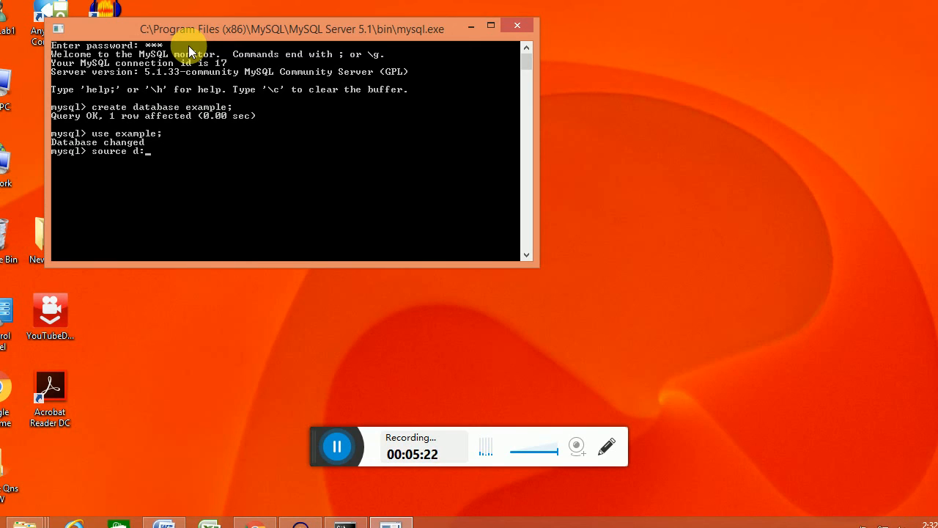
pyautogui.write('/')
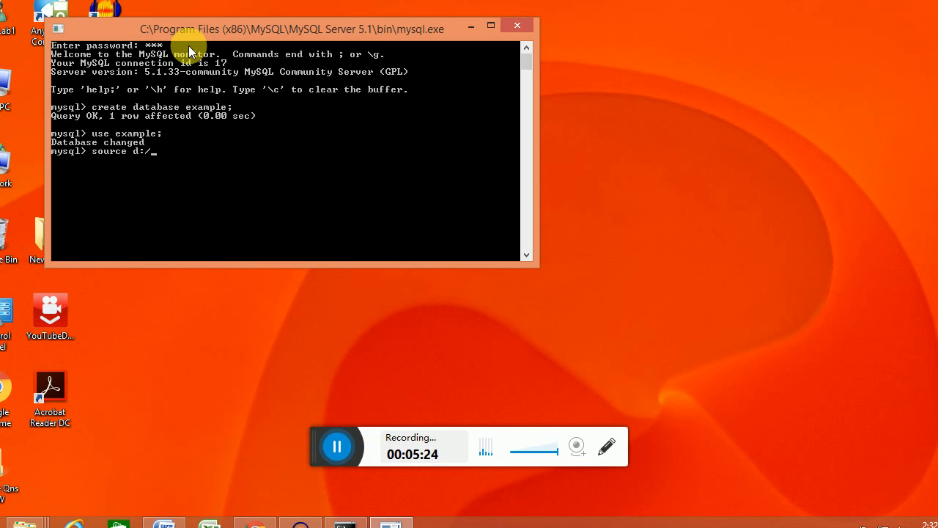
pyautogui.write('e')
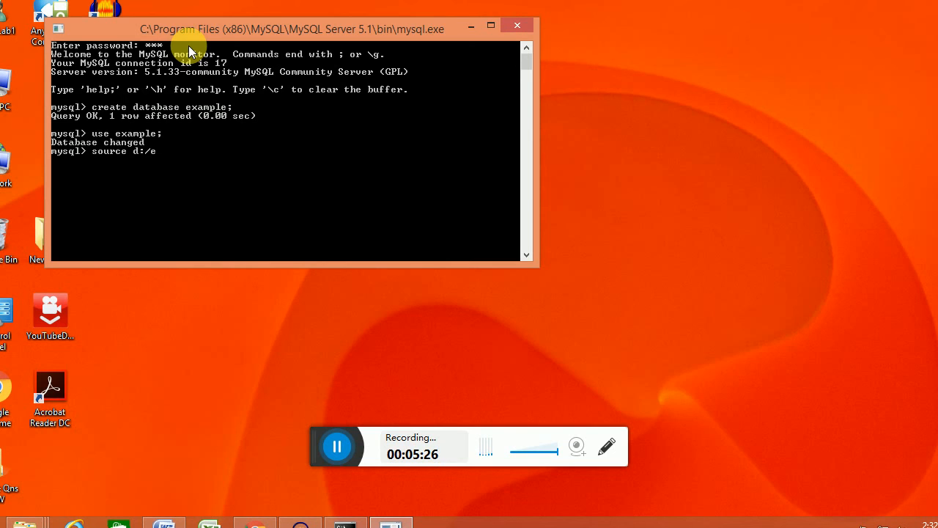
pyautogui.write('x.sql')
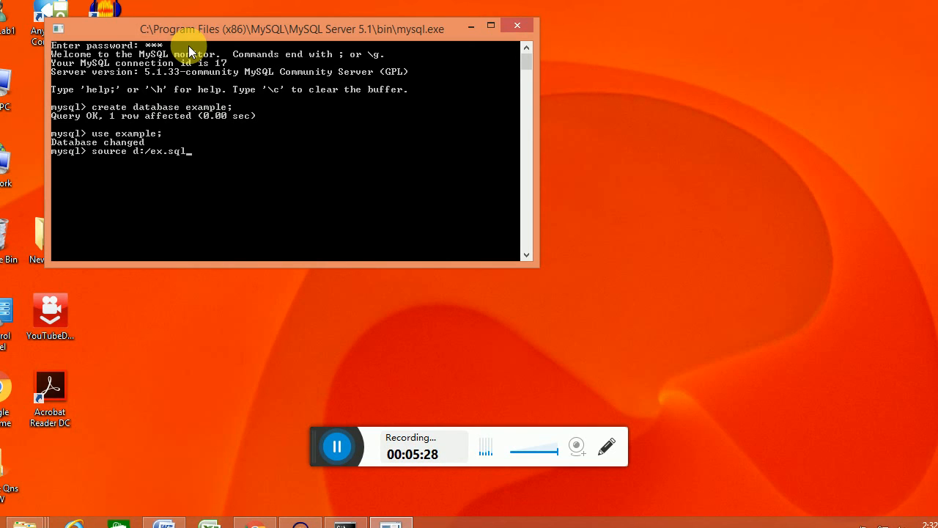
pyautogui.write(';')
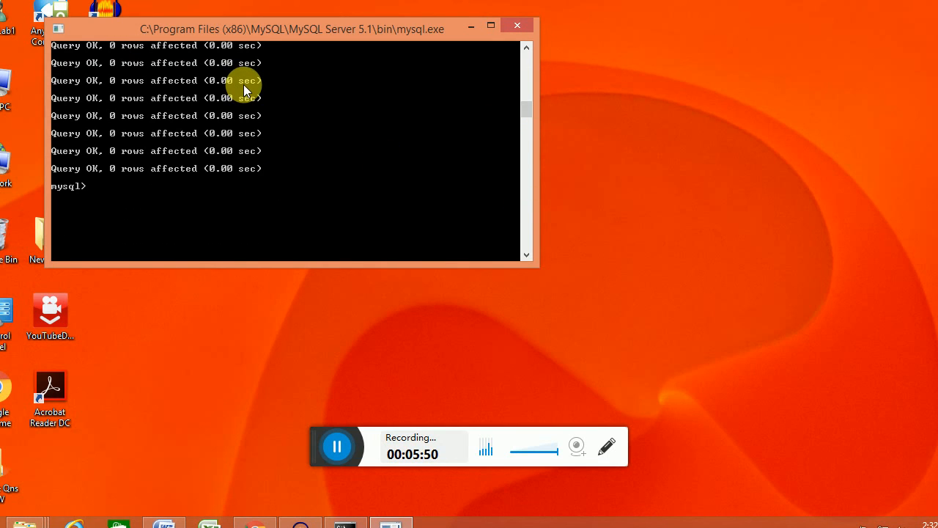
# - Query every row of the dept table, showing department 101 sales
pyautogui.write('sel')
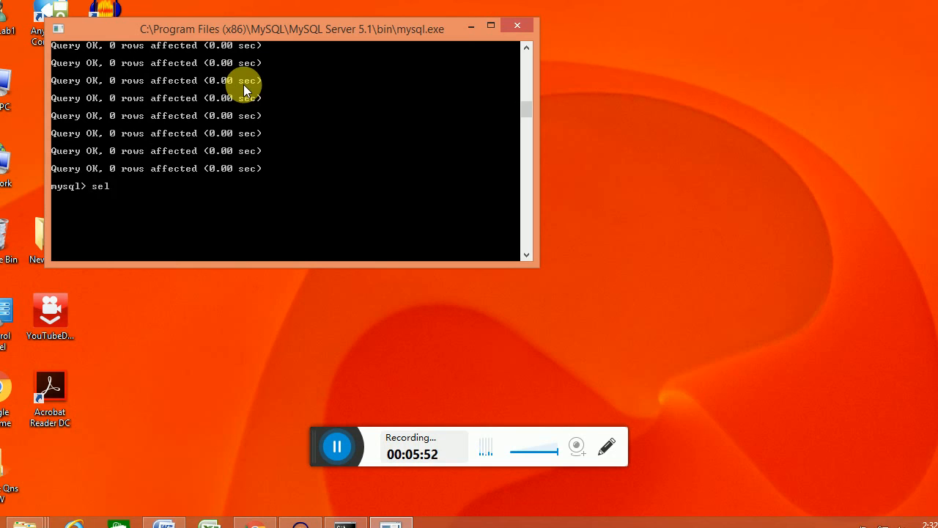
pyautogui.write('ec')
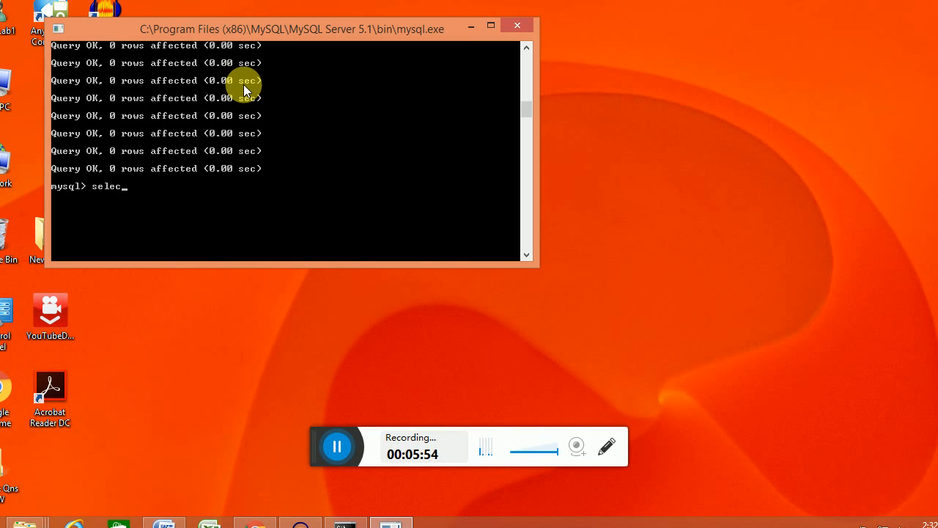
pyautogui.write('t * from')
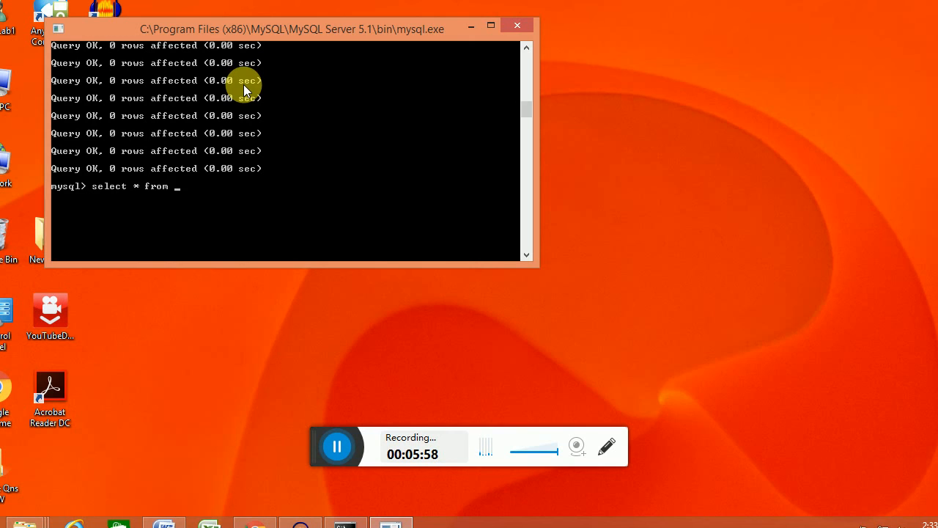
pyautogui.write('dept;')
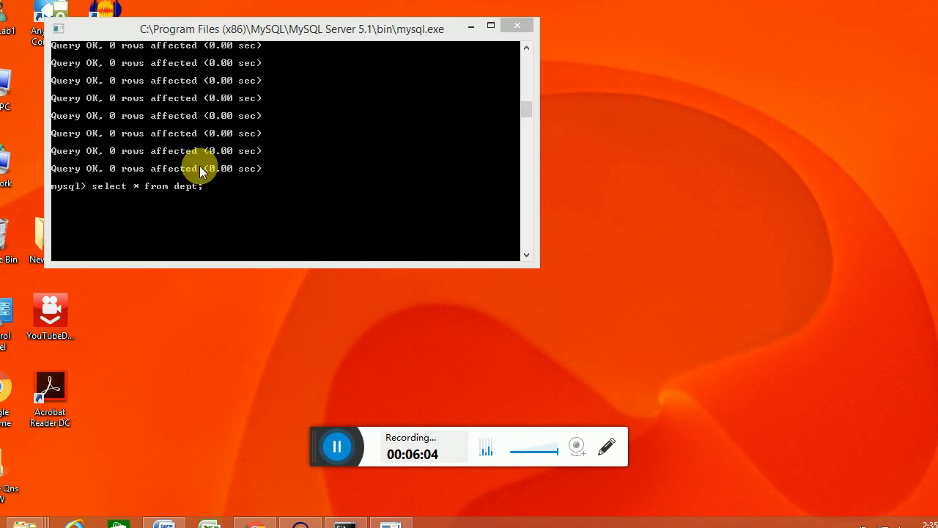
# - Query every row of the emp table, showing employee 1 ann
pyautogui.click(333, 30)
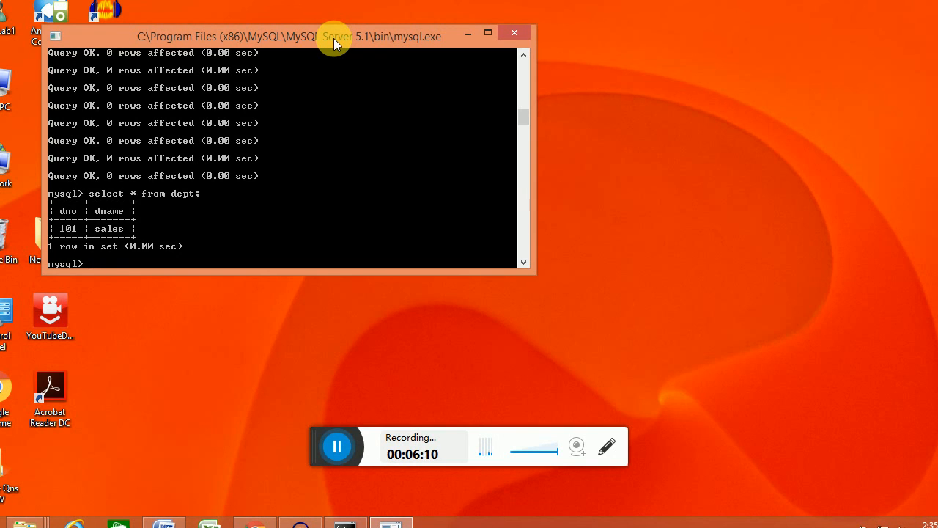
pyautogui.write('select')
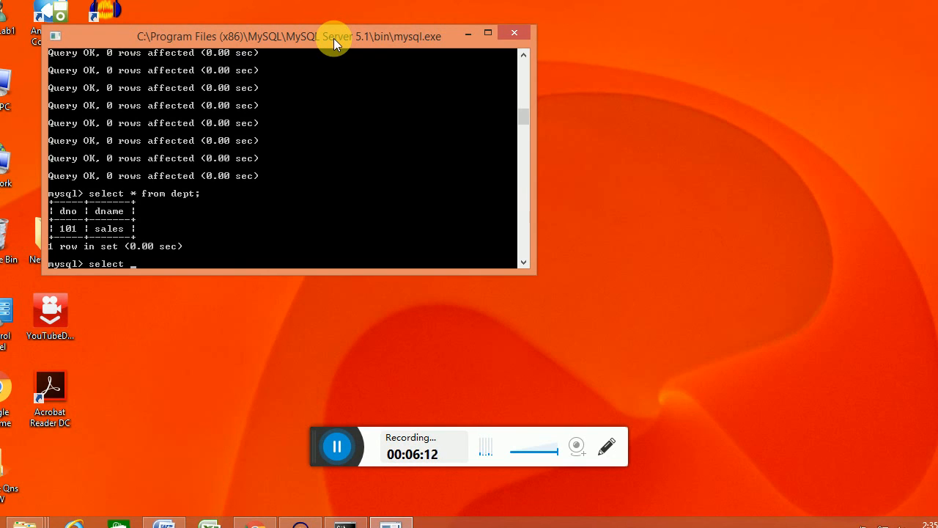
pyautogui.write('* from')
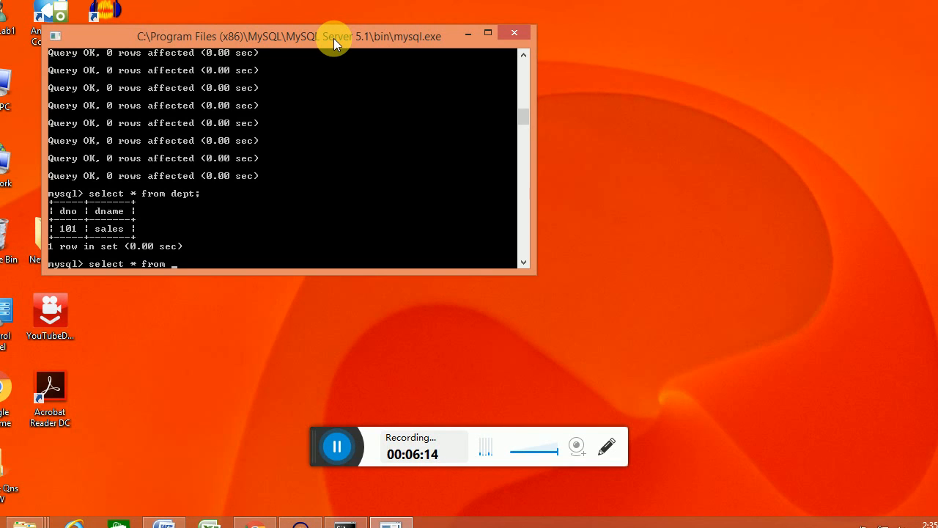
pyautogui.write('emp;')
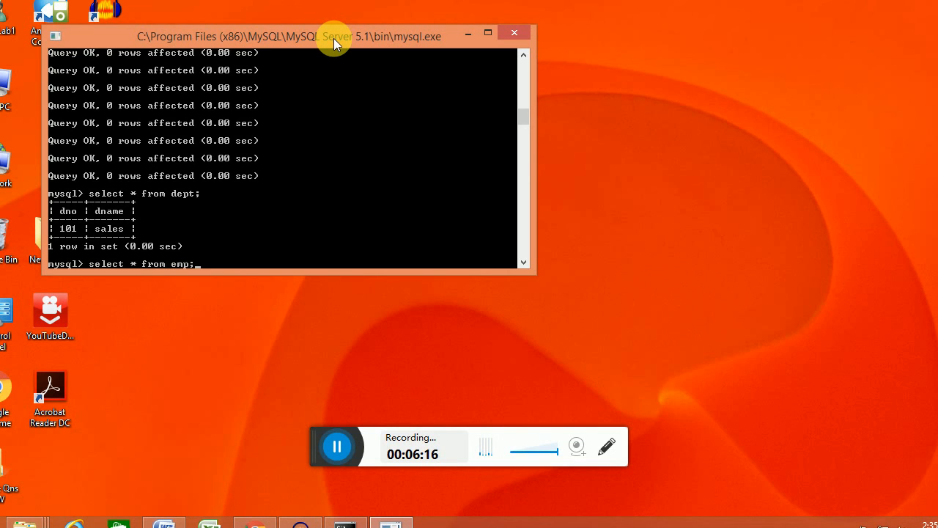
pyautogui.press('enter')
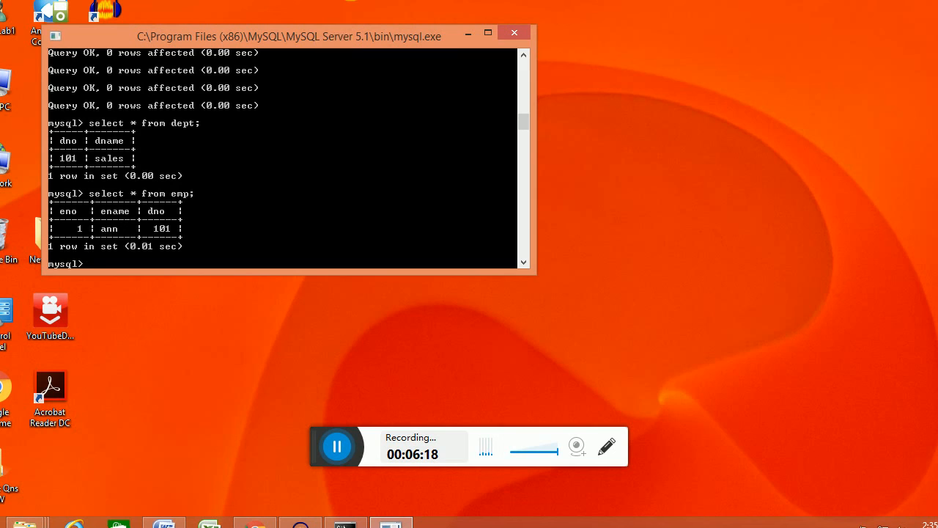